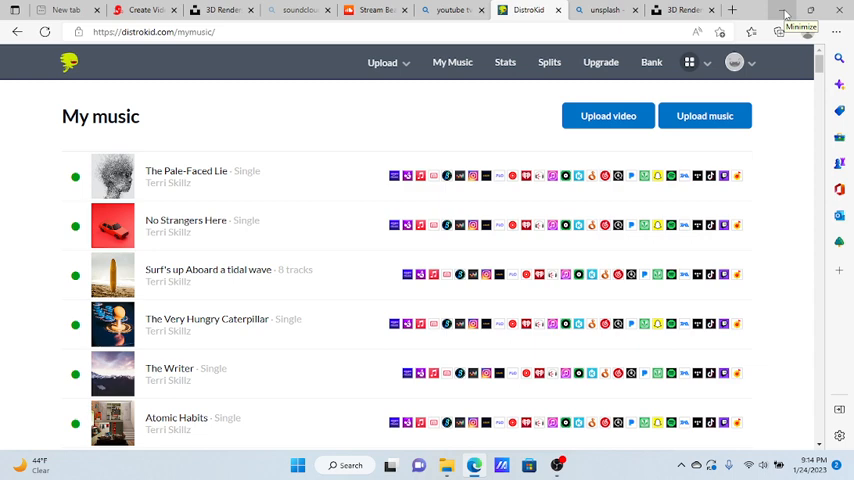
pyautogui.moveTo(785, 15)
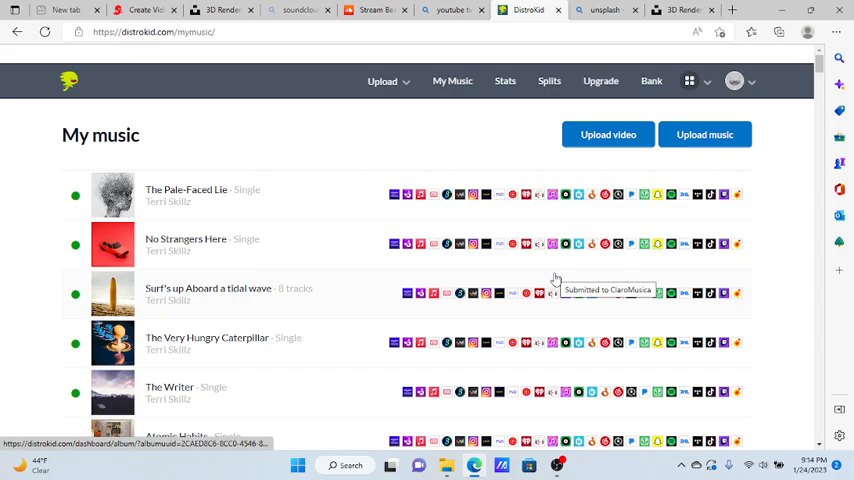
# - Open Upgrade and review the Musician, Musician Plus and Ultimate plans with yearly prices
pyautogui.scroll(-3)
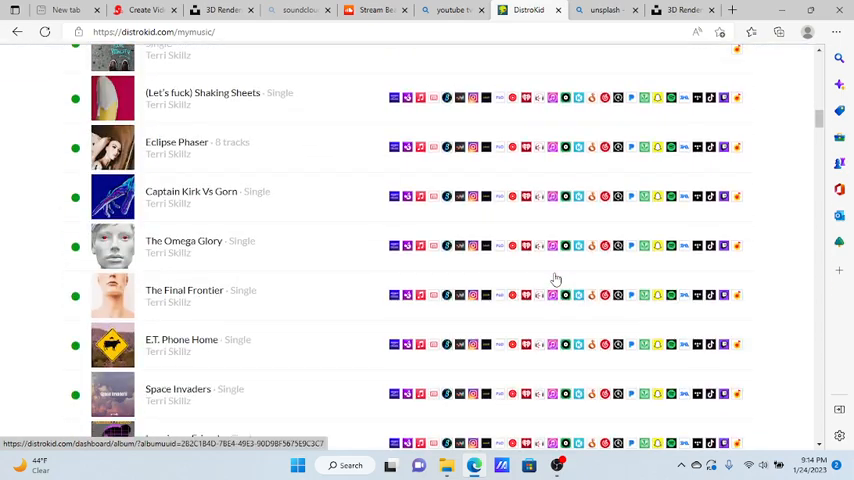
pyautogui.scroll(-3)
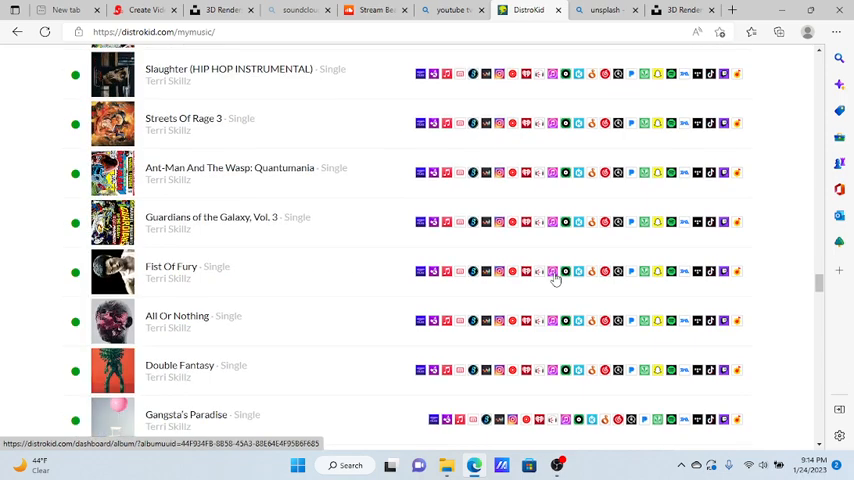
pyautogui.scroll(-3)
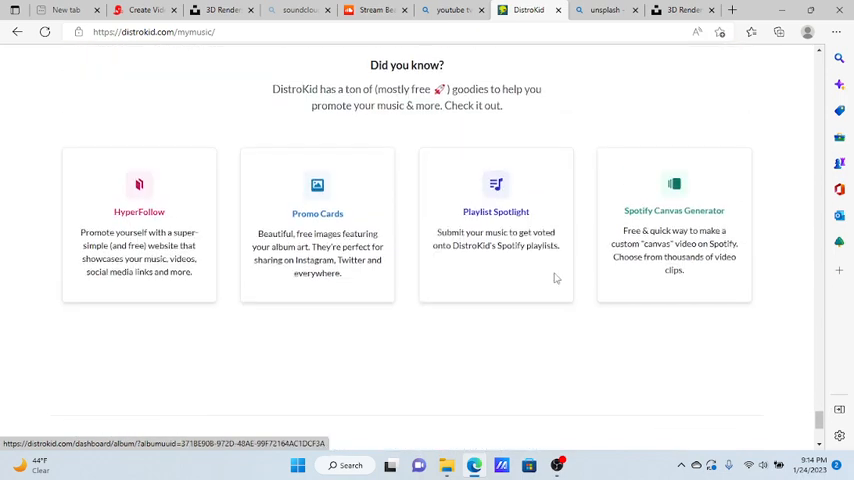
pyautogui.scroll(3)
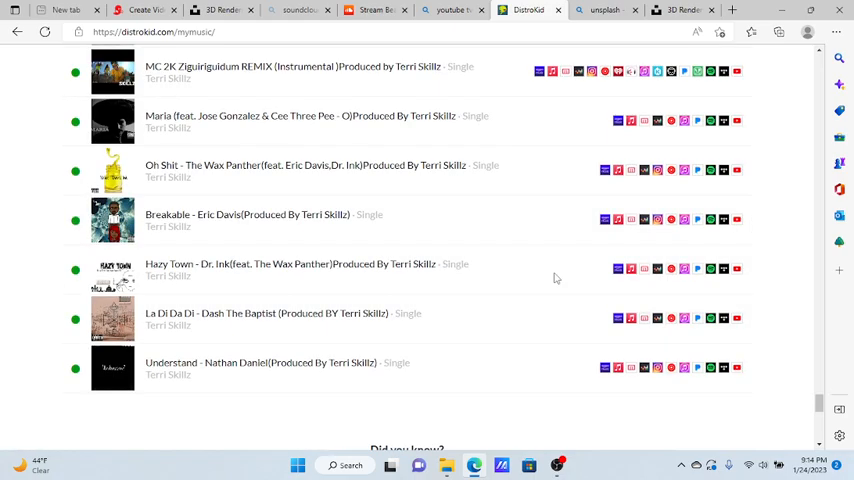
pyautogui.scroll(3)
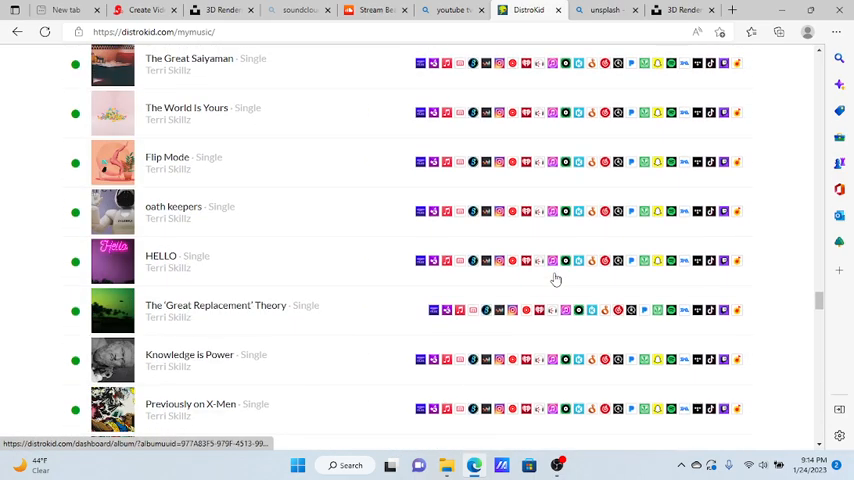
pyautogui.scroll(-3)
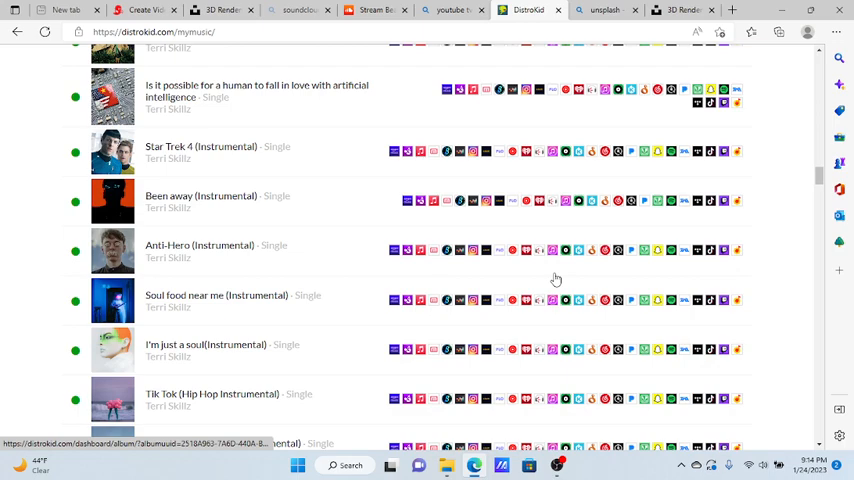
pyautogui.scroll(3)
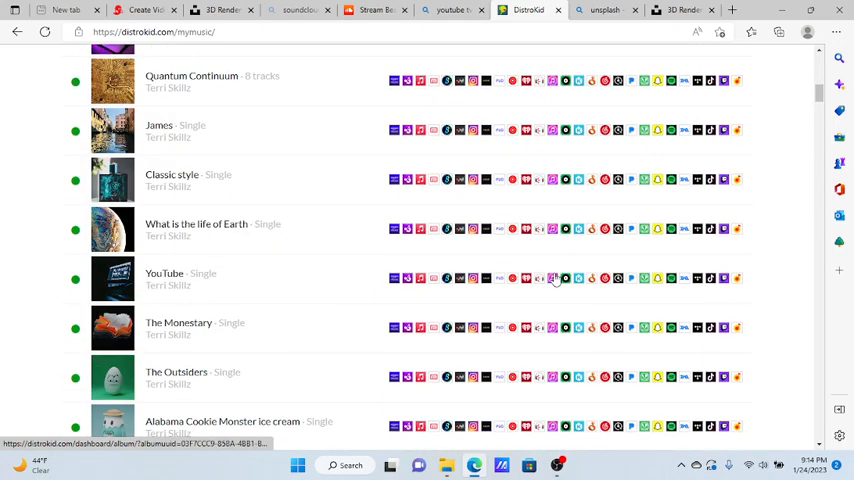
pyautogui.scroll(3)
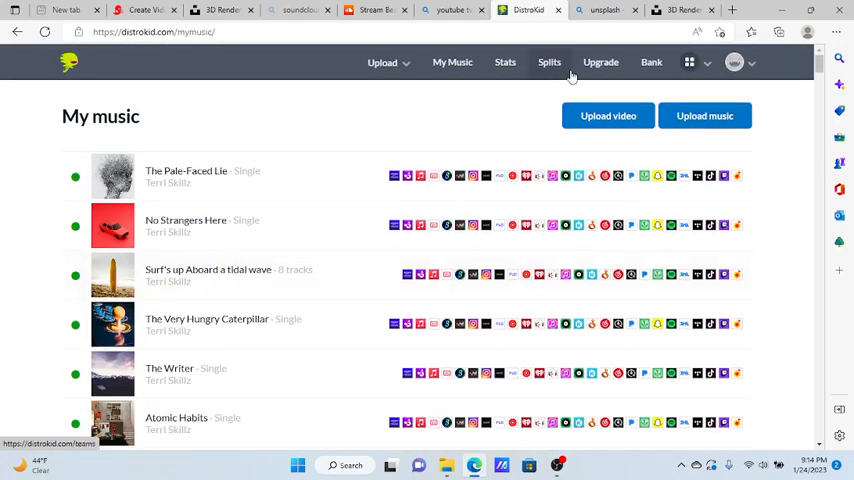
pyautogui.click(600, 62)
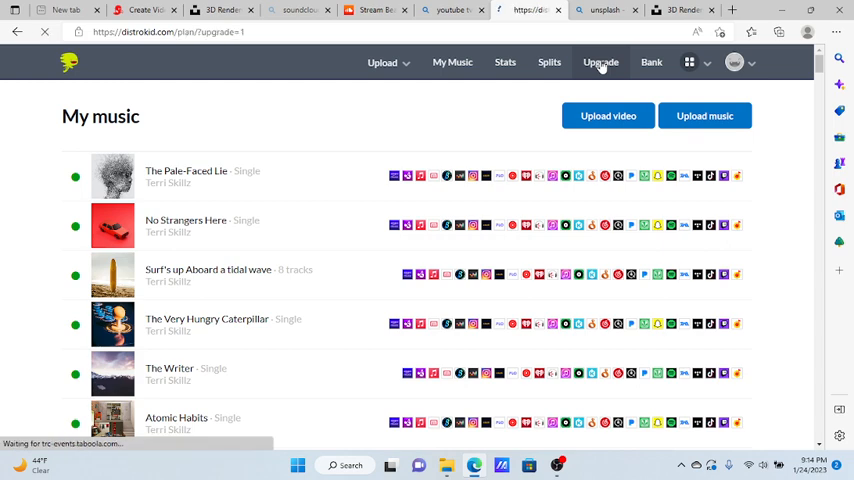
pyautogui.click(600, 62)
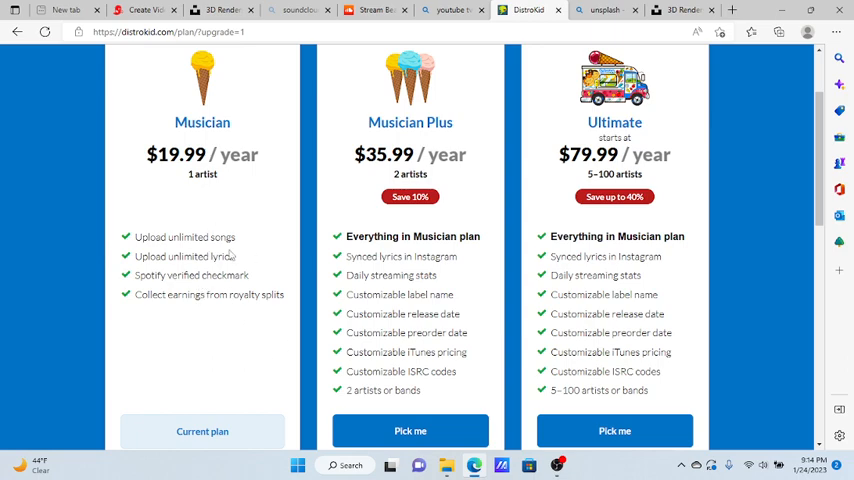
pyautogui.moveTo(398, 253)
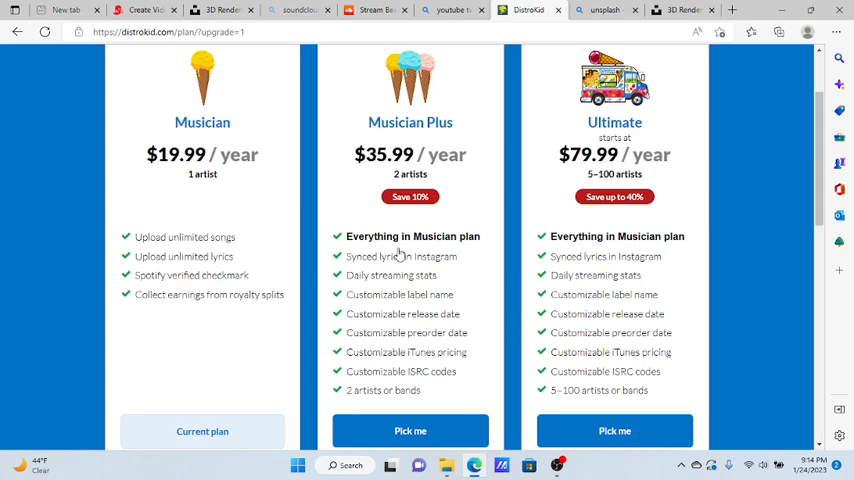
pyautogui.moveTo(478, 181)
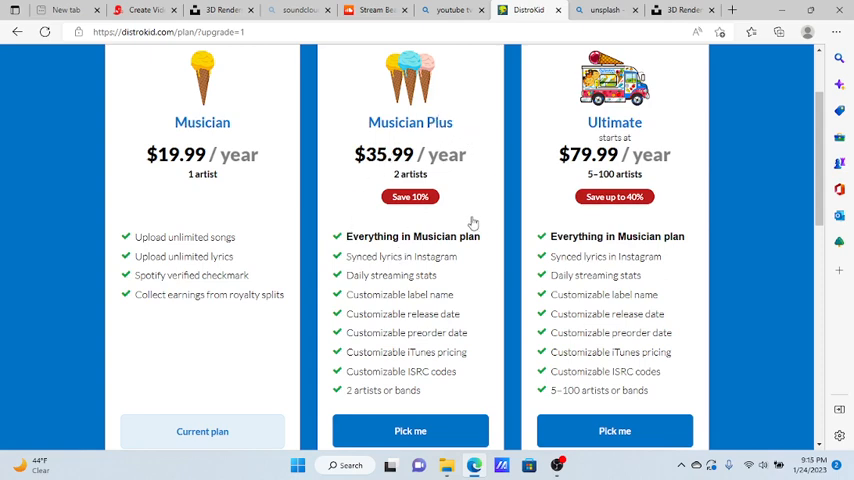
pyautogui.moveTo(447, 191)
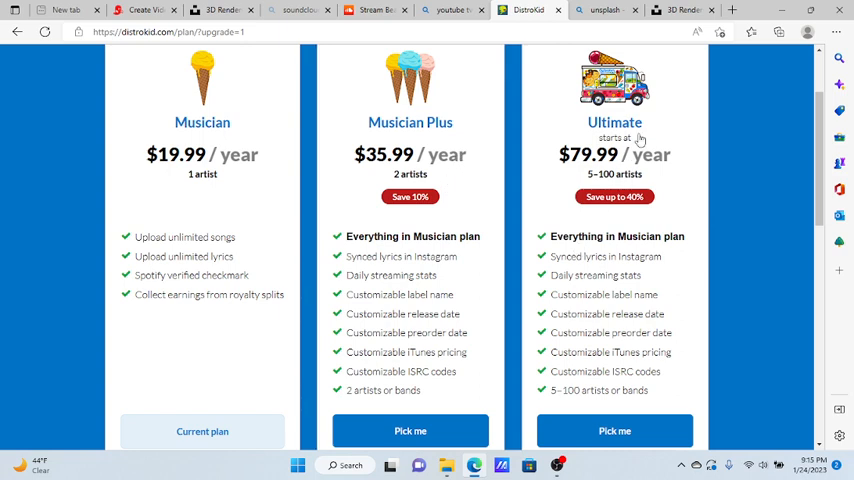
pyautogui.moveTo(594, 184)
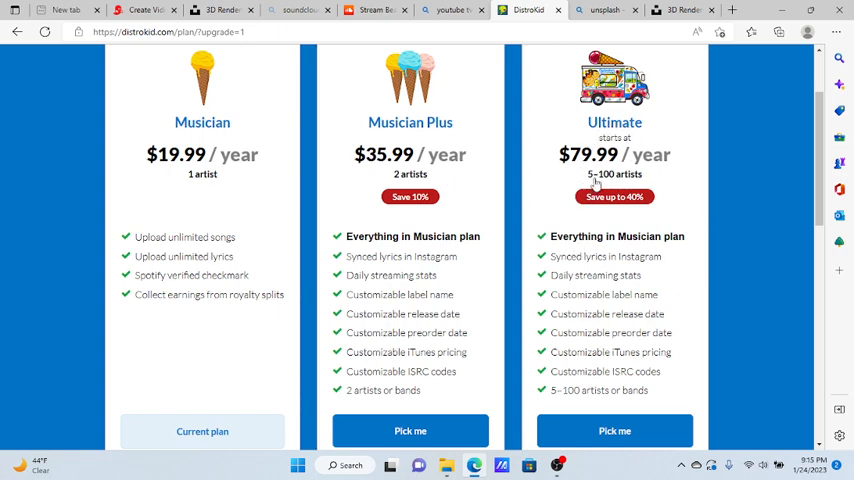
pyautogui.moveTo(658, 211)
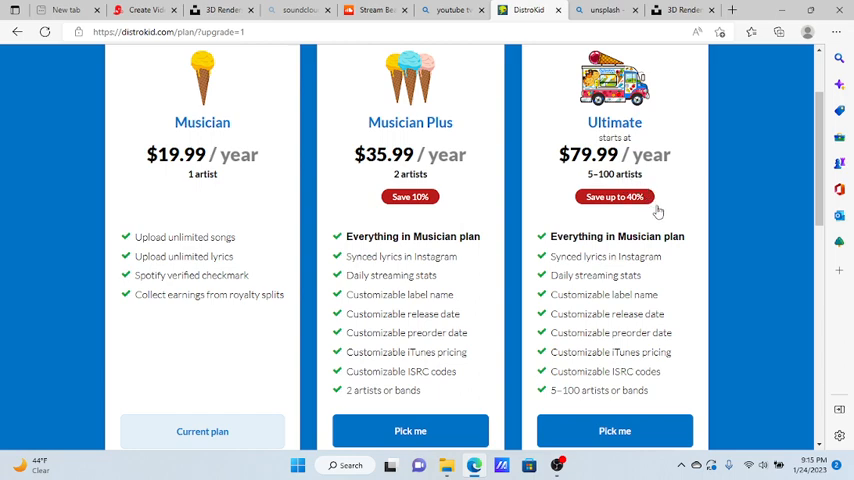
pyautogui.scroll(-3)
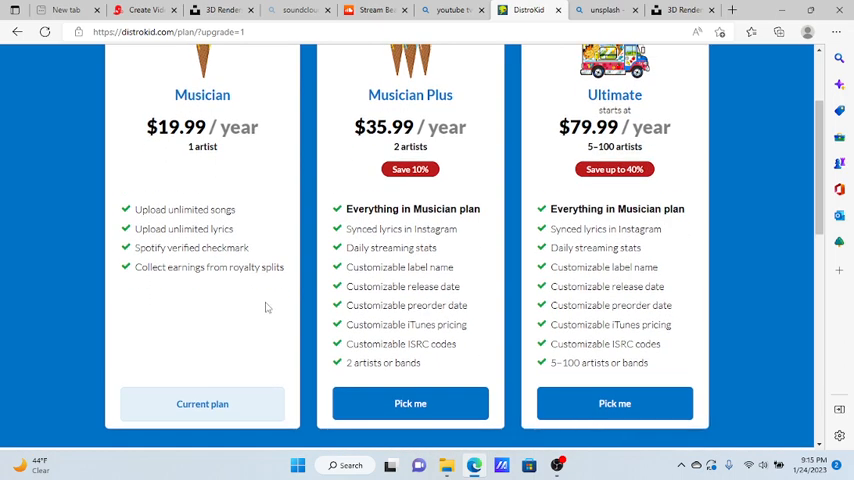
pyautogui.scroll(3)
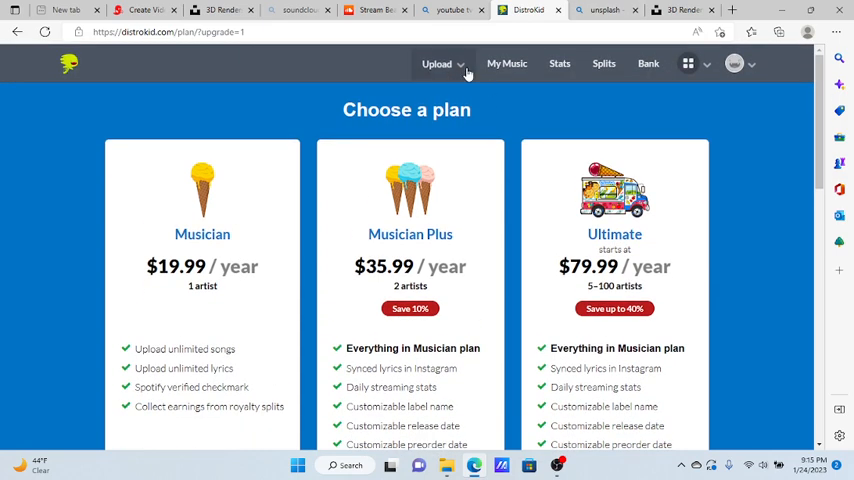
# - Return to the My music catalog of released singles and albums
pyautogui.click(506, 63)
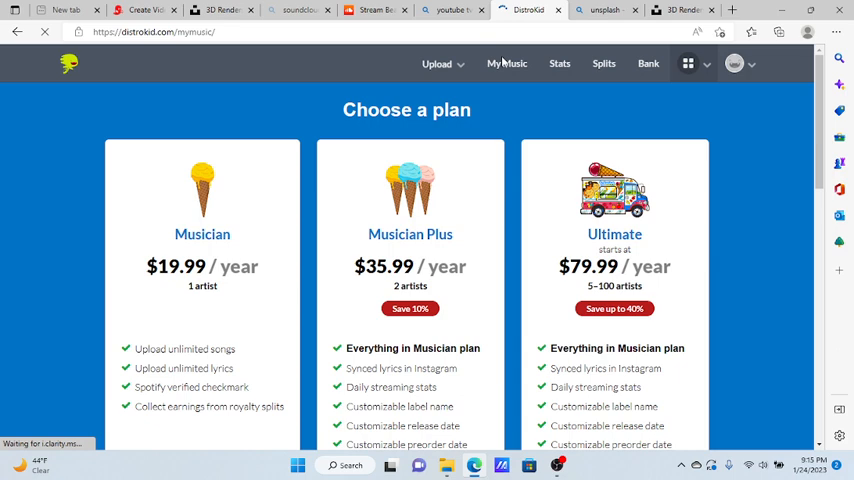
pyautogui.click(457, 63)
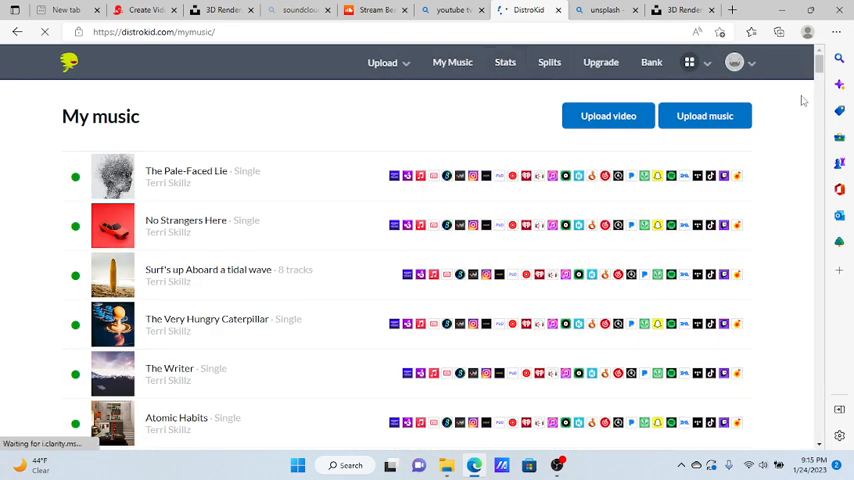
pyautogui.moveTo(704, 116)
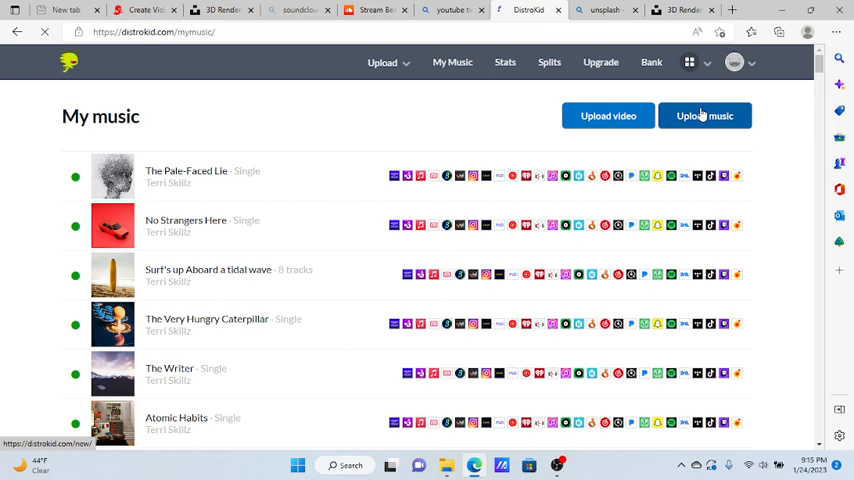
# - Start a new music upload and cancel choosing a cover image file
pyautogui.click(704, 115)
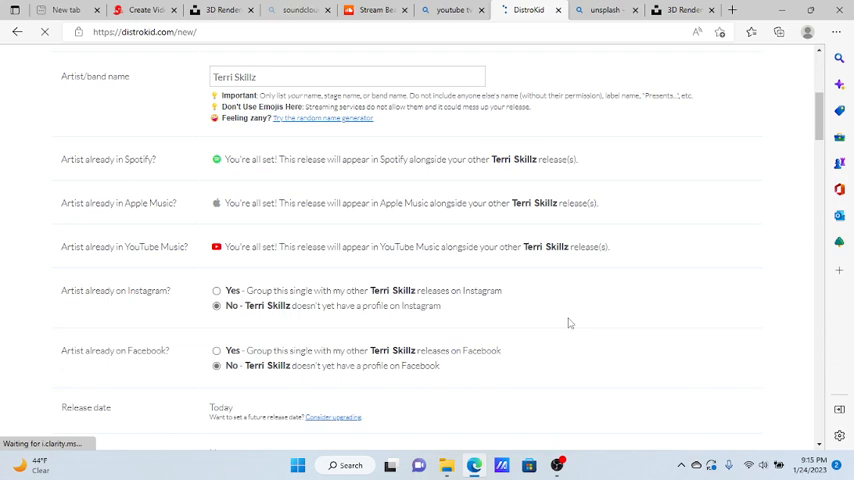
pyautogui.scroll(-3)
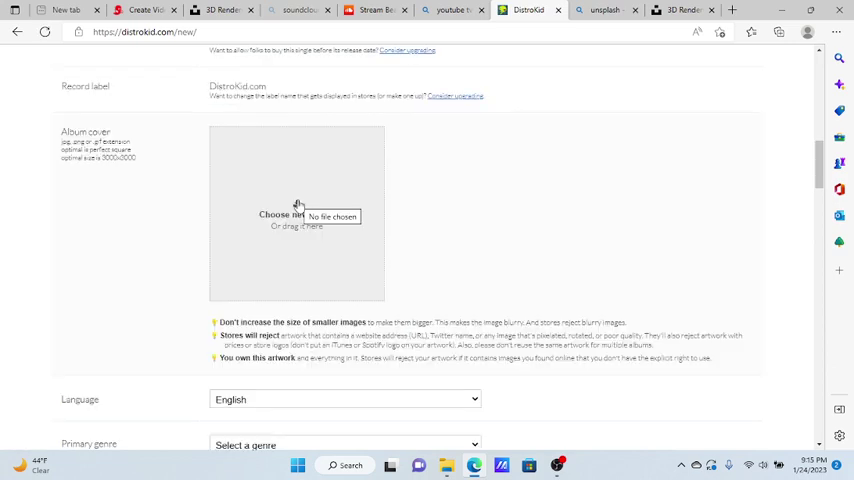
pyautogui.click(285, 215)
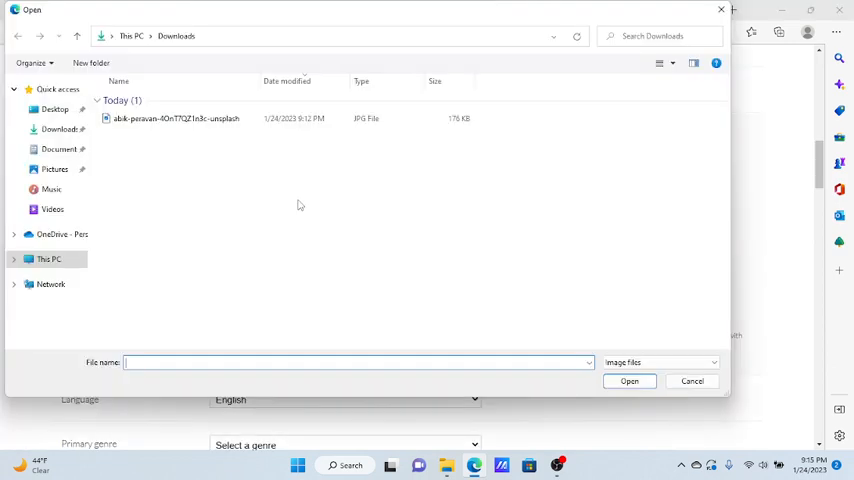
pyautogui.click(692, 381)
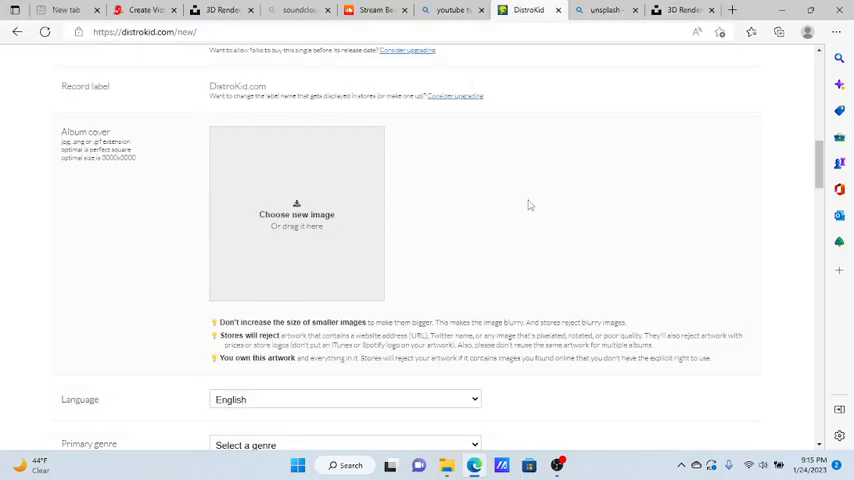
pyautogui.scroll(-3)
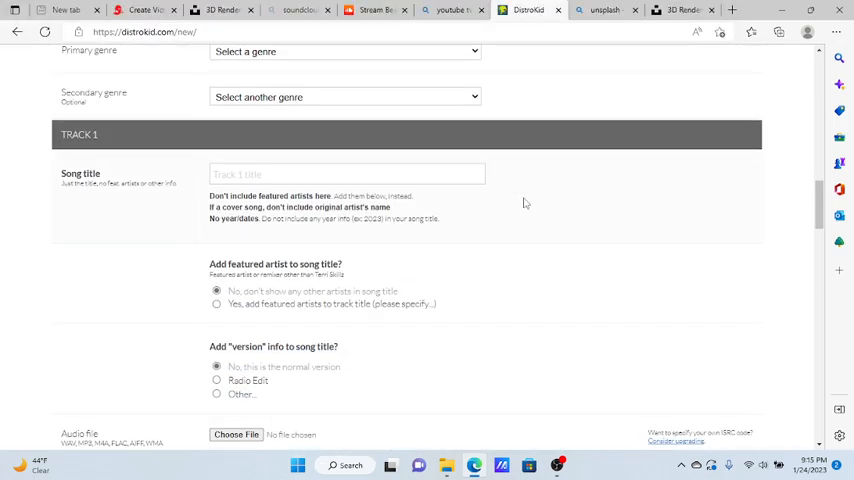
# - Enter 'track' as the Track 1 song title
pyautogui.click(345, 174)
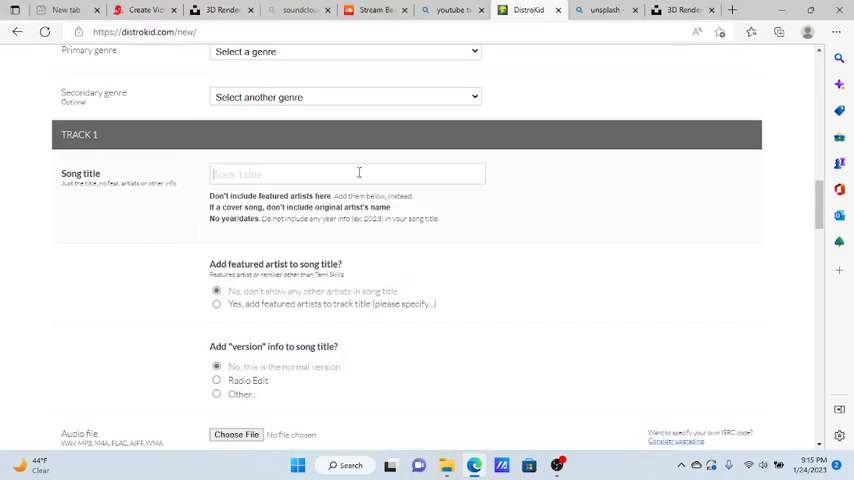
pyautogui.write('track')
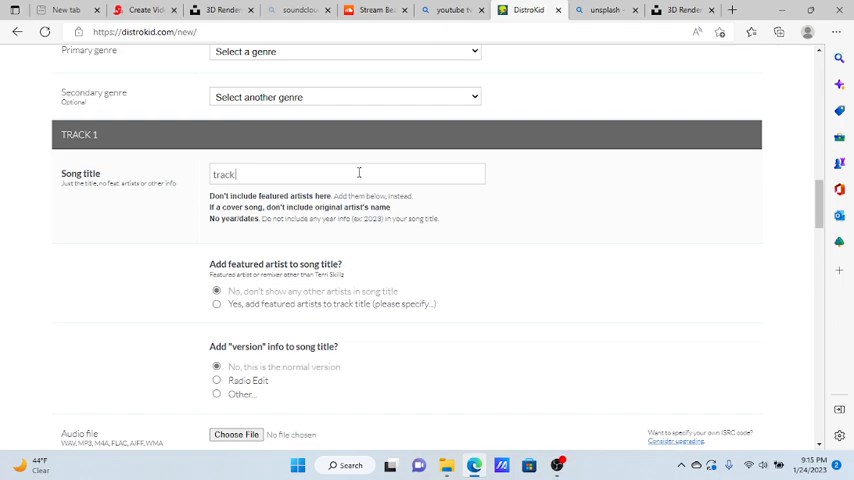
pyautogui.scroll(3)
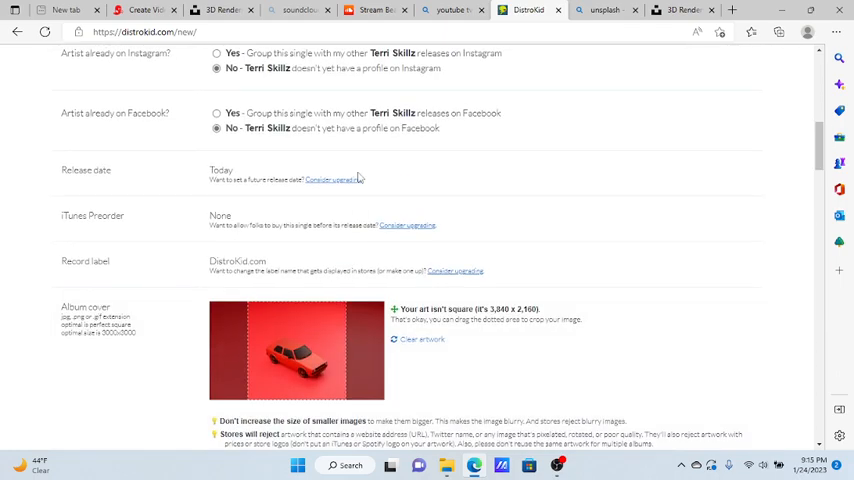
pyautogui.scroll(3)
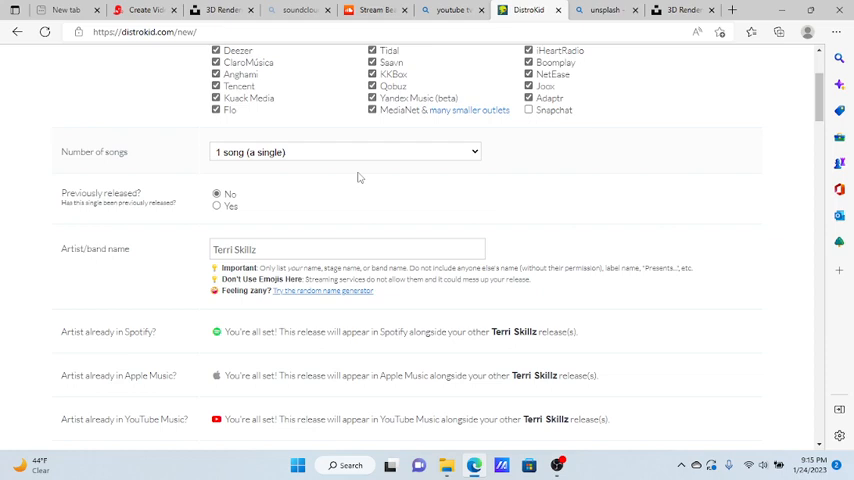
pyautogui.click(345, 152)
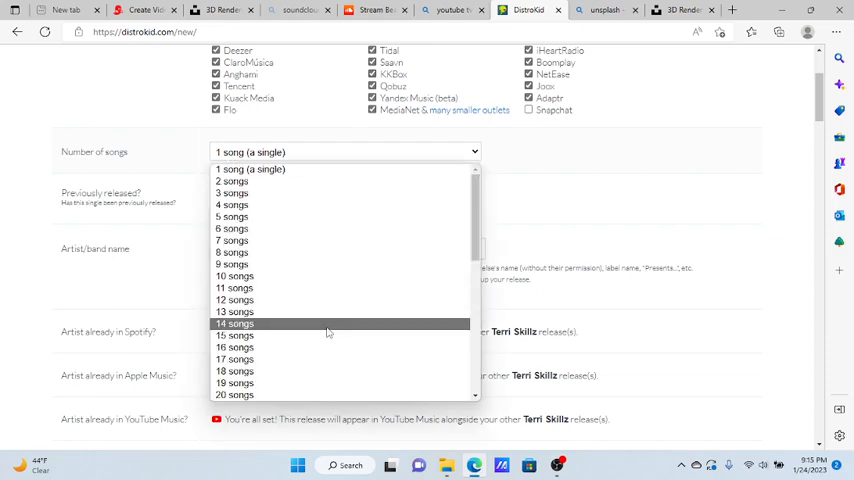
pyautogui.scroll(-3)
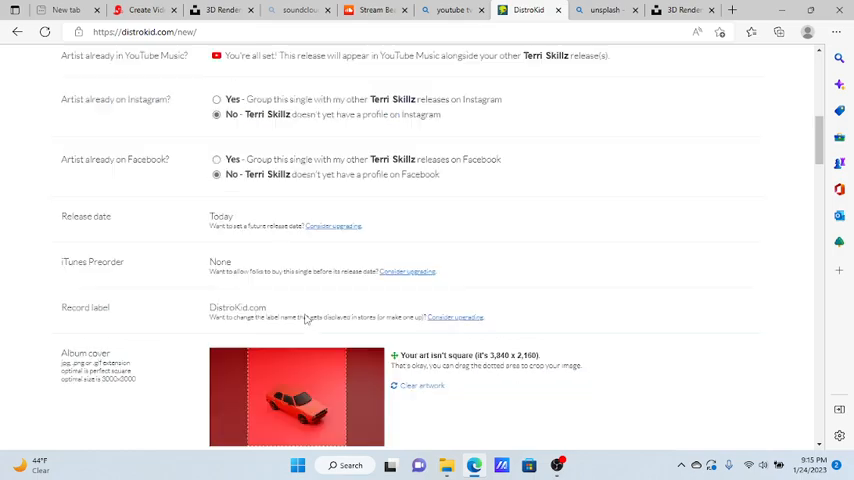
pyautogui.scroll(-3)
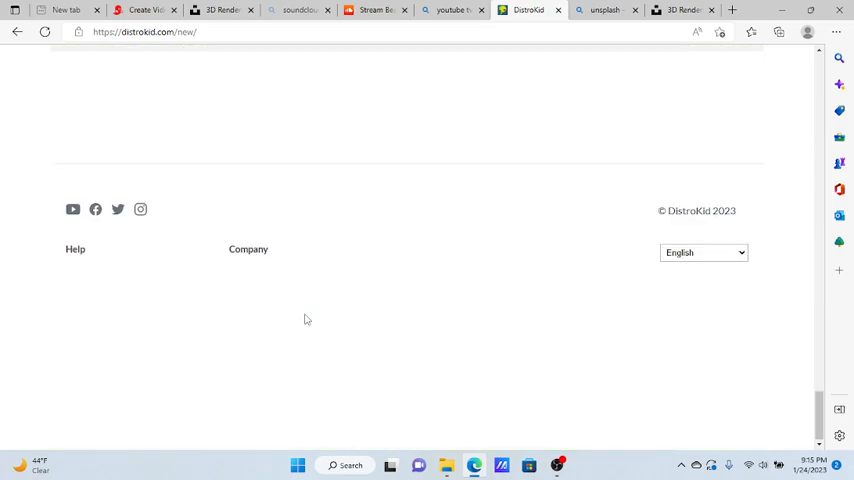
pyautogui.scroll(3)
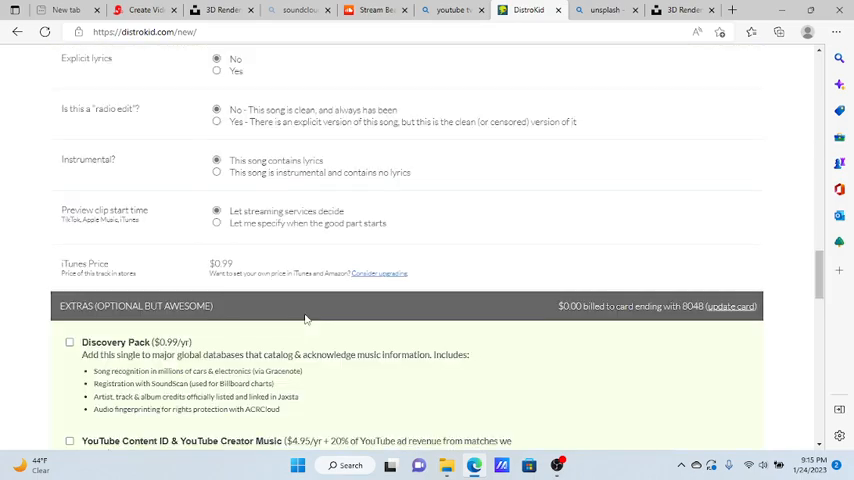
pyautogui.scroll(3)
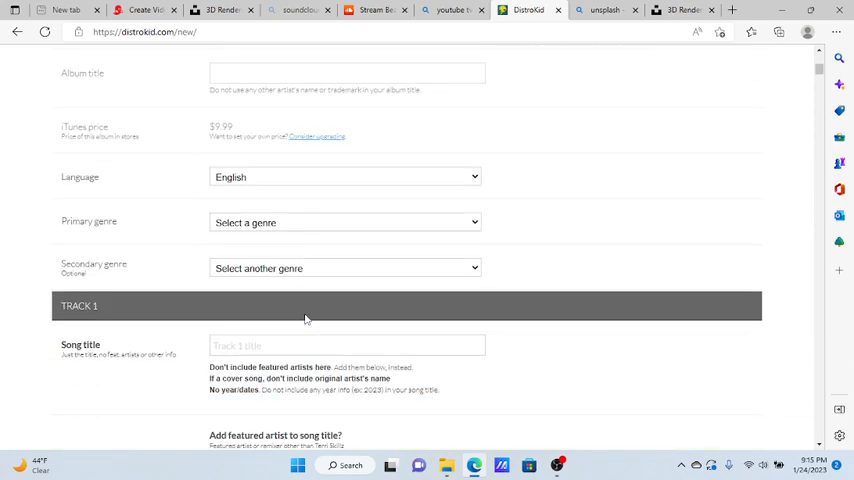
pyautogui.scroll(-3)
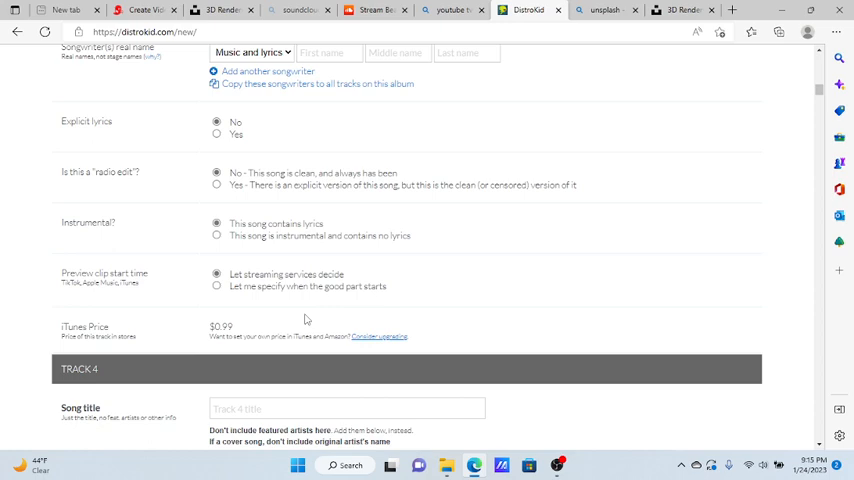
pyautogui.scroll(3)
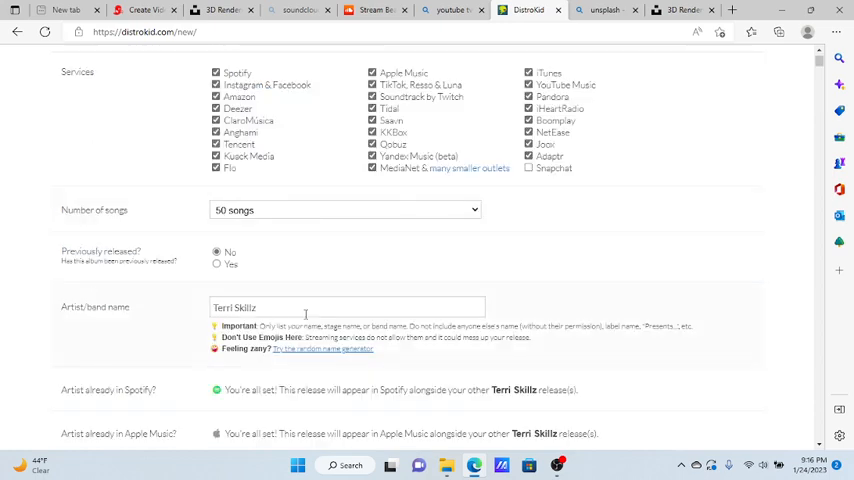
pyautogui.moveTo(335, 213)
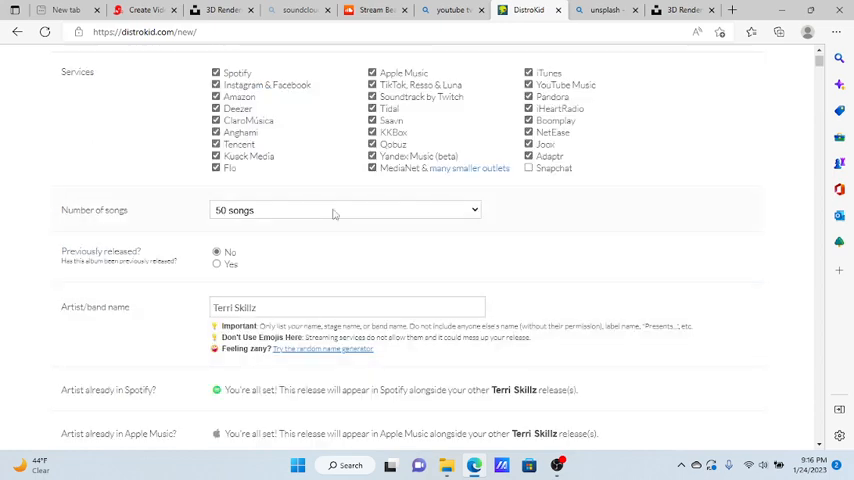
pyautogui.click(528, 167)
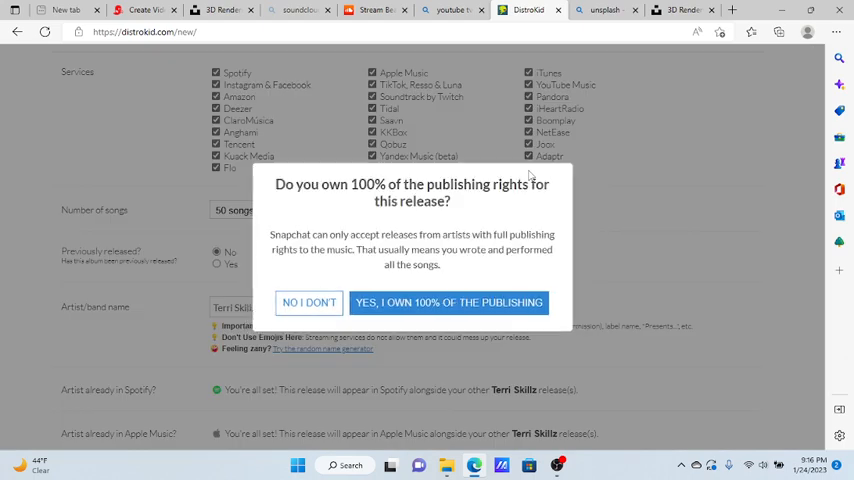
pyautogui.click(448, 302)
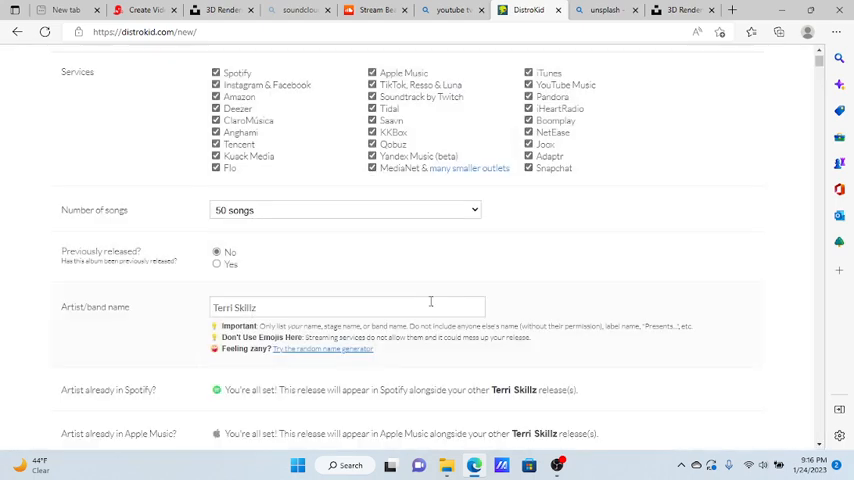
pyautogui.scroll(-3)
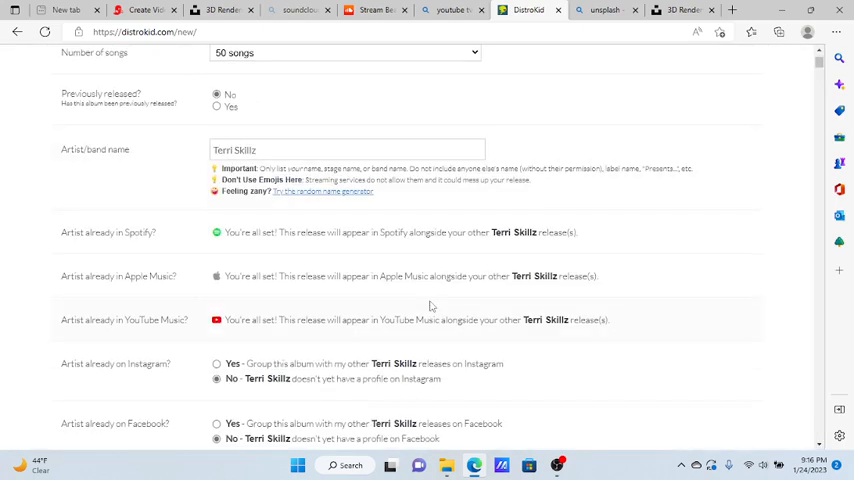
pyautogui.scroll(-3)
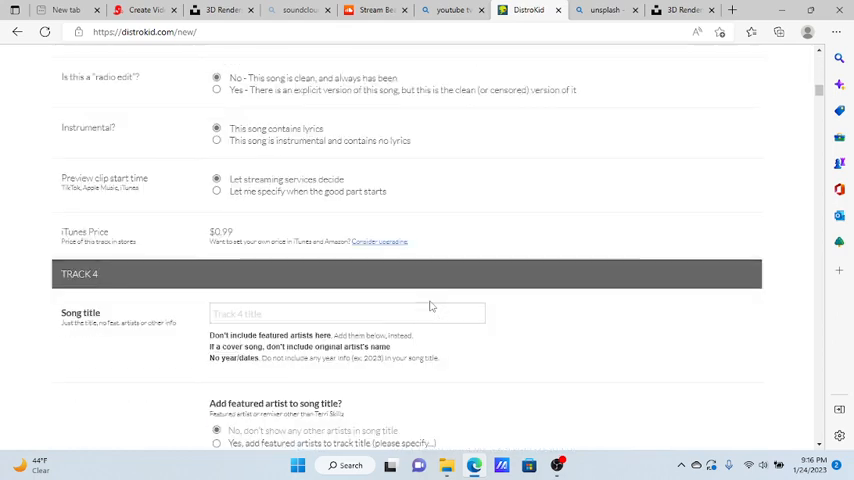
pyautogui.scroll(-3)
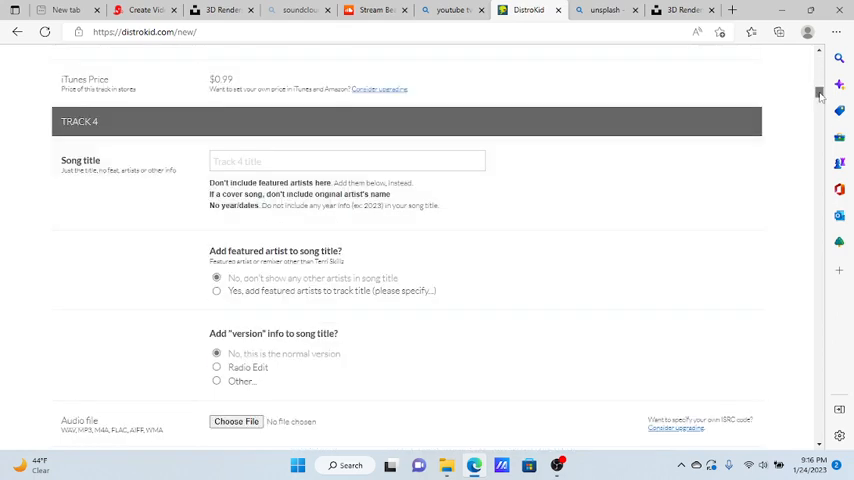
pyautogui.scroll(-3)
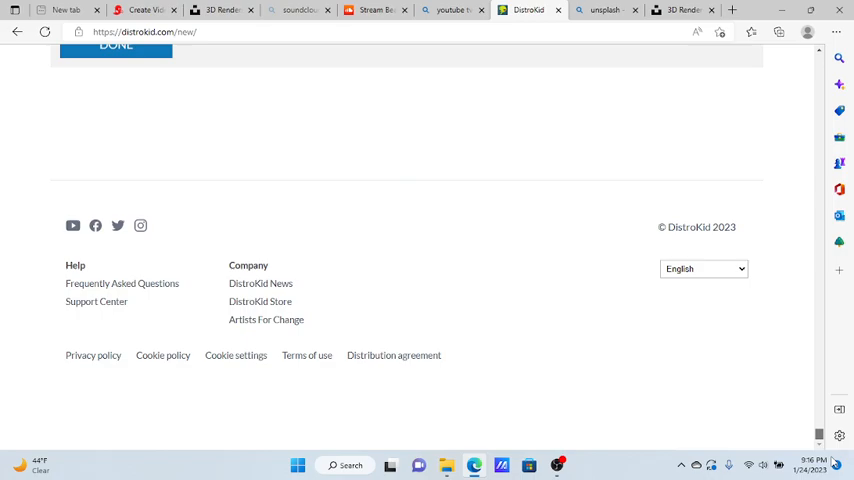
pyautogui.scroll(3)
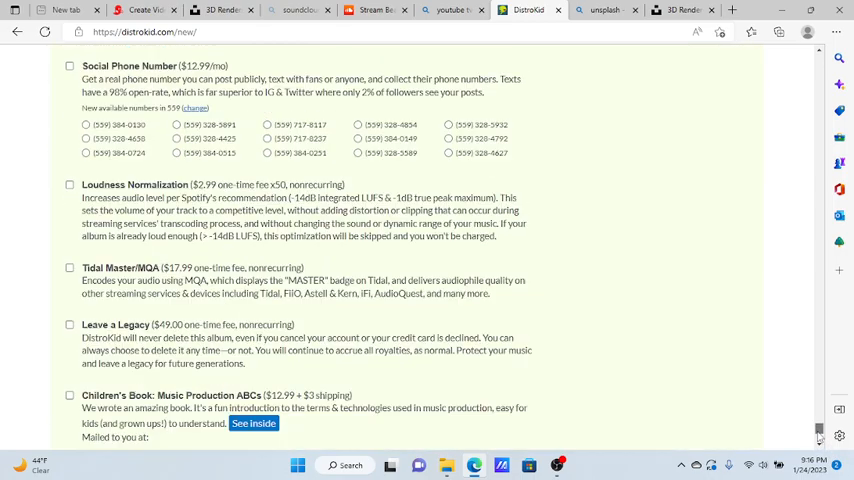
pyautogui.scroll(-3)
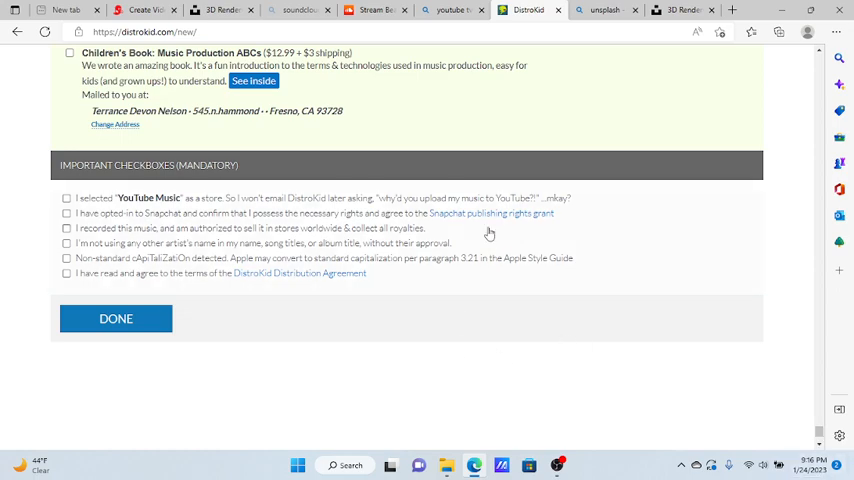
pyautogui.scroll(3)
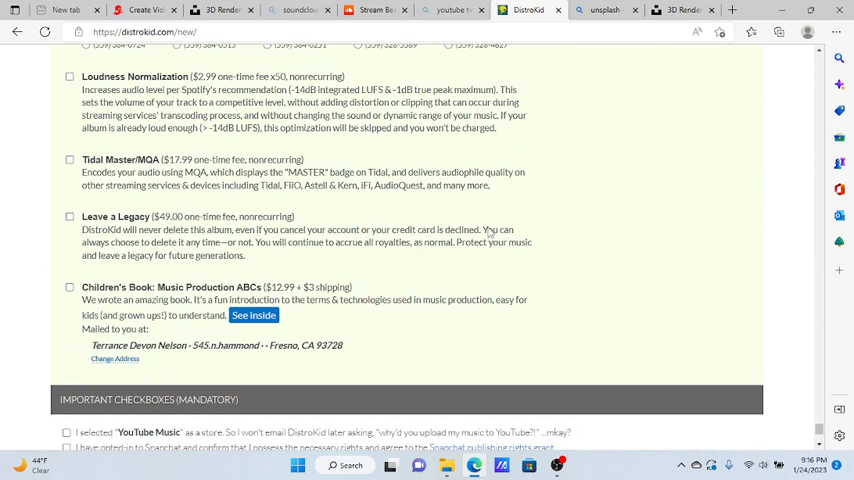
pyautogui.scroll(3)
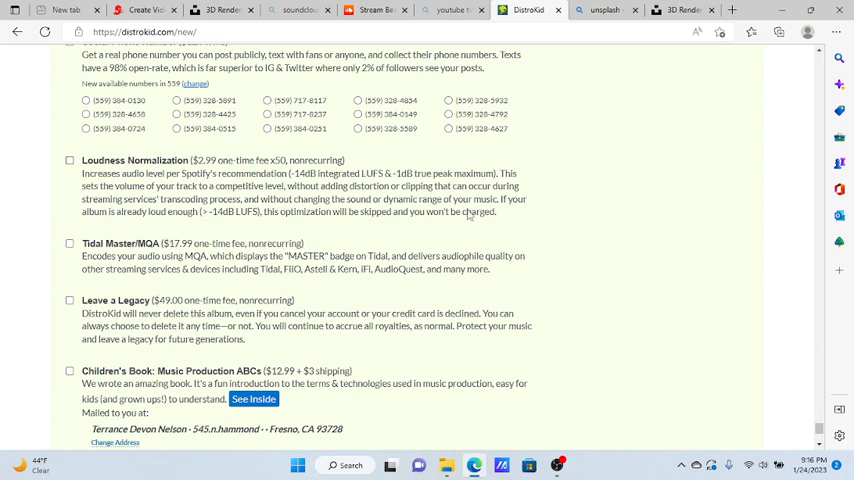
pyautogui.scroll(3)
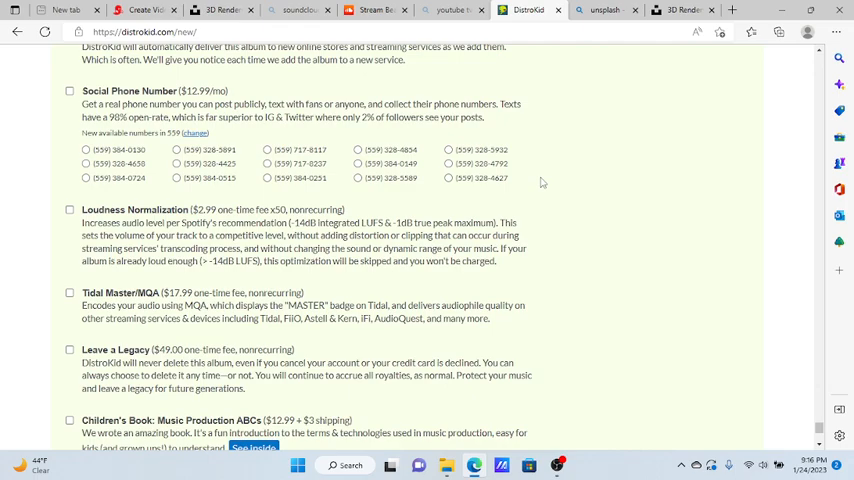
pyautogui.scroll(3)
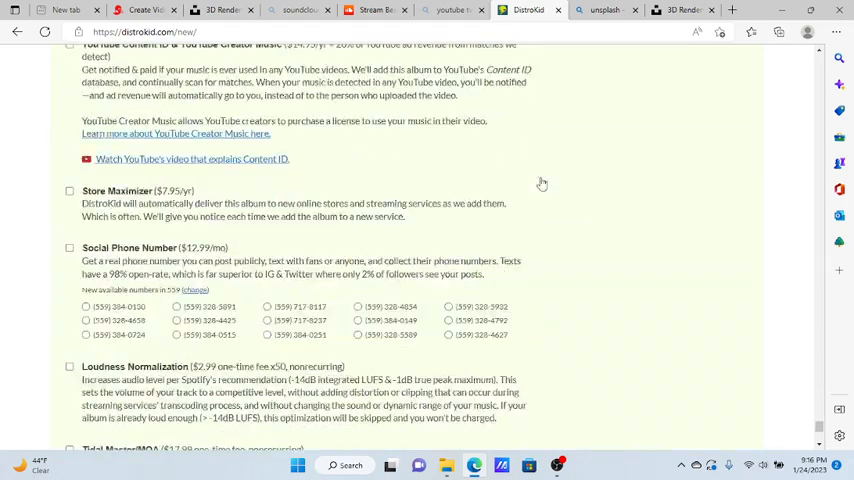
pyautogui.scroll(3)
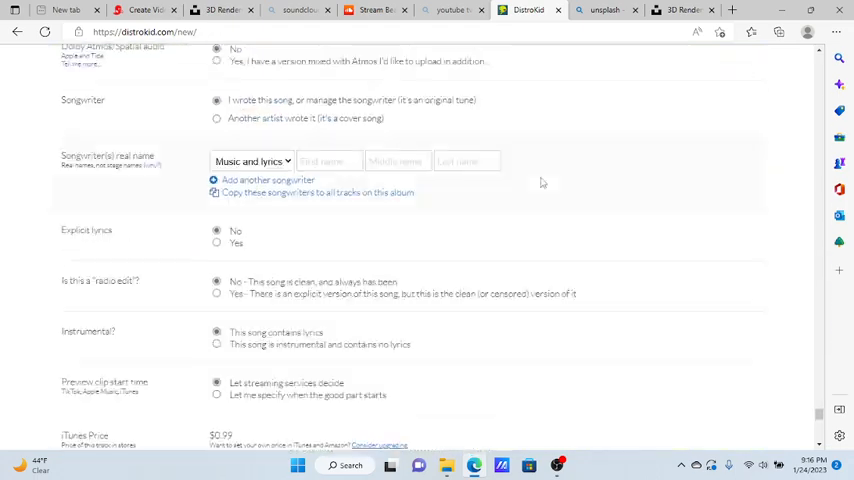
pyautogui.scroll(3)
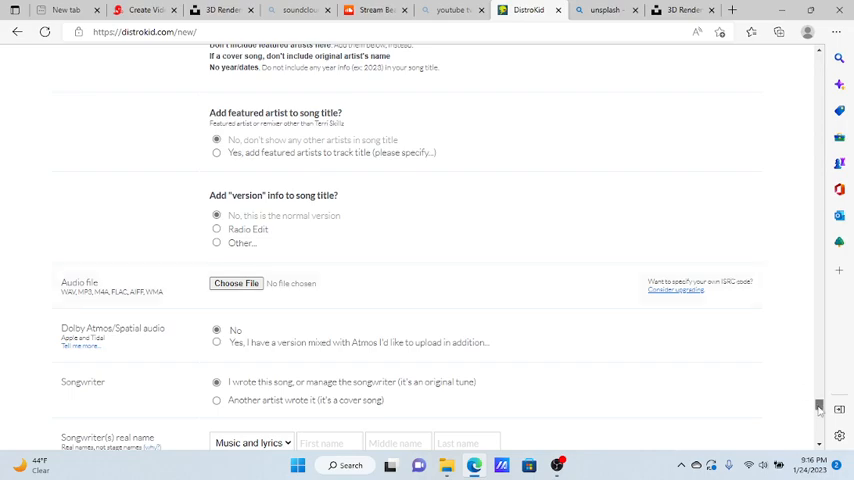
pyautogui.scroll(-3)
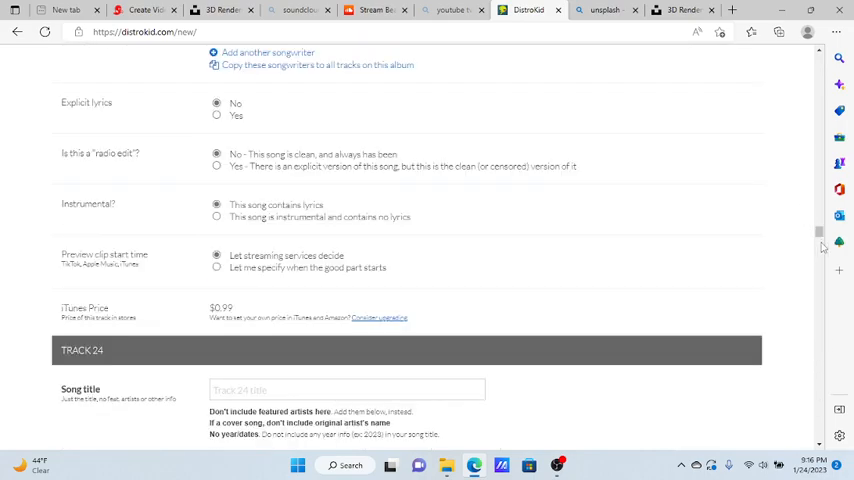
pyautogui.scroll(-3)
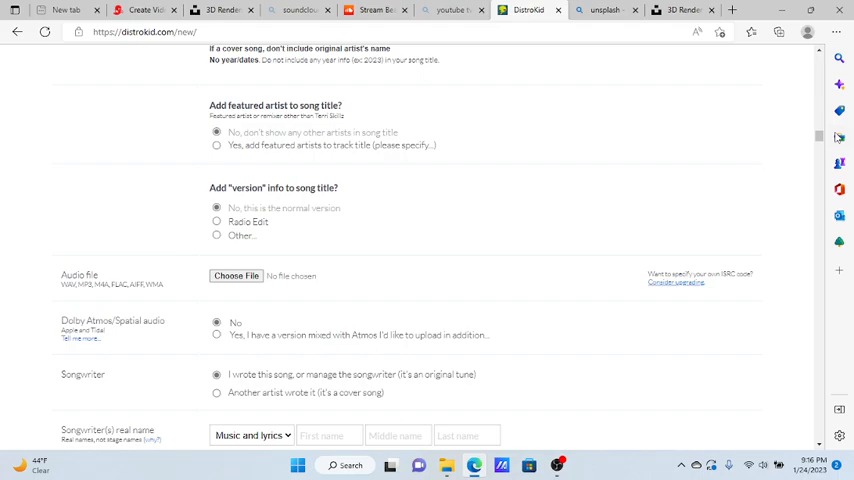
pyautogui.scroll(3)
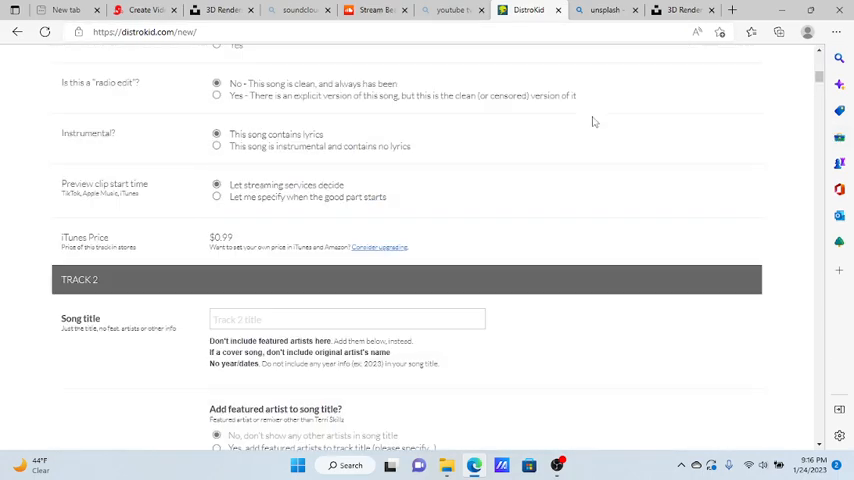
pyautogui.scroll(3)
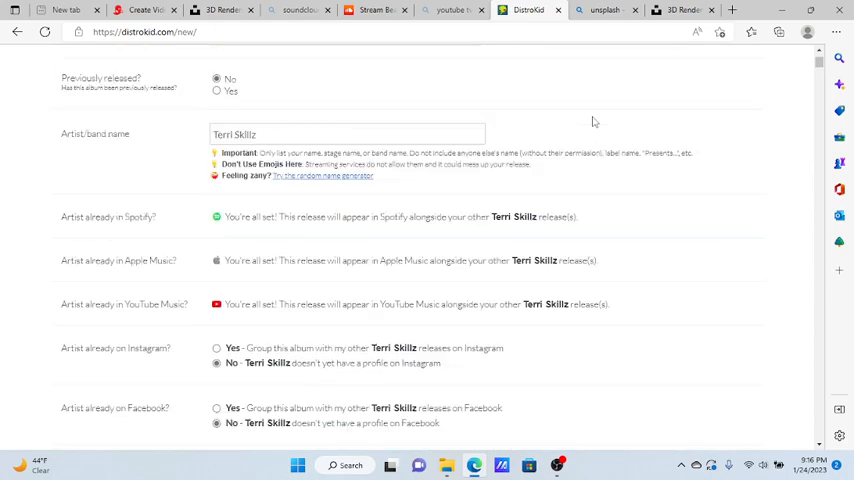
pyautogui.scroll(3)
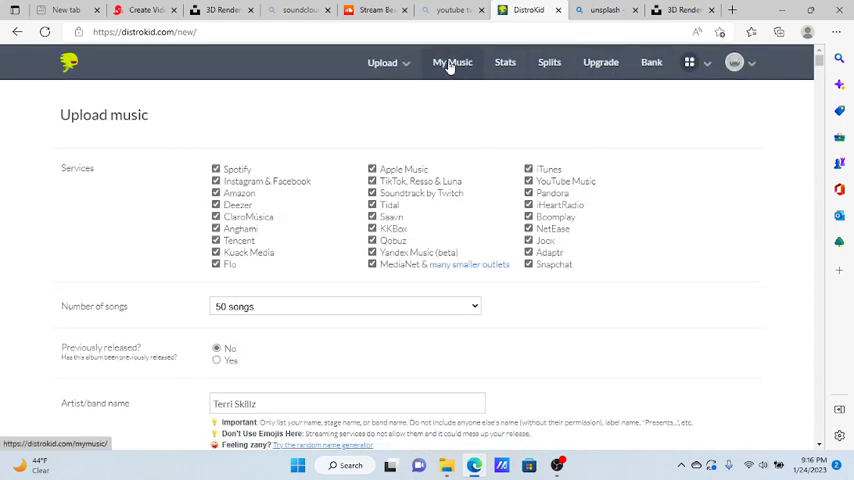
# - Leave the unsaved upload for Bank: $361.85 earned, $341.75 withdrawn, $20.10 owed
pyautogui.click(651, 62)
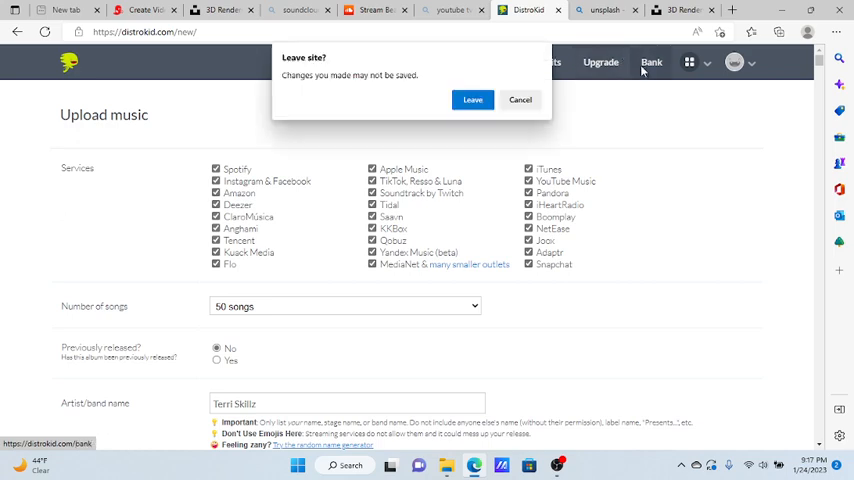
pyautogui.click(472, 99)
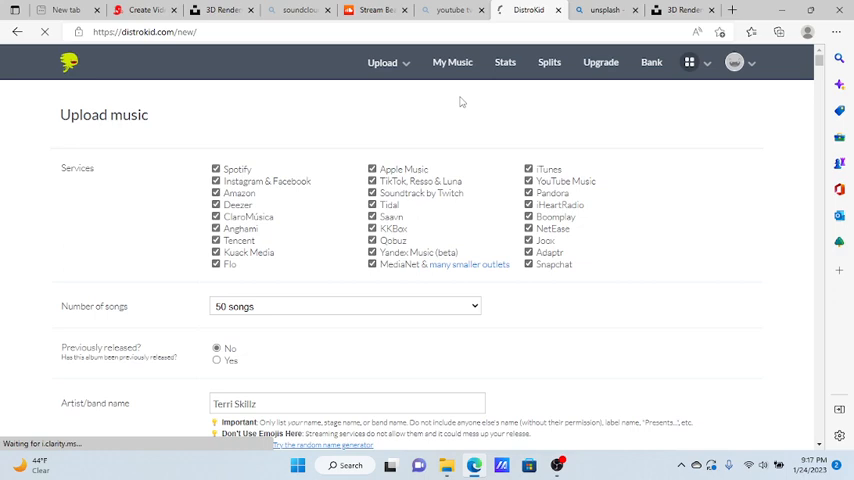
pyautogui.click(651, 62)
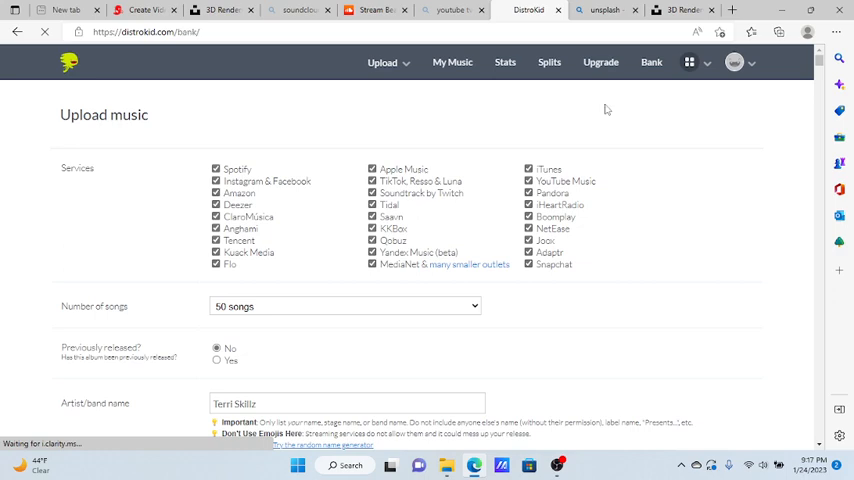
pyautogui.click(651, 62)
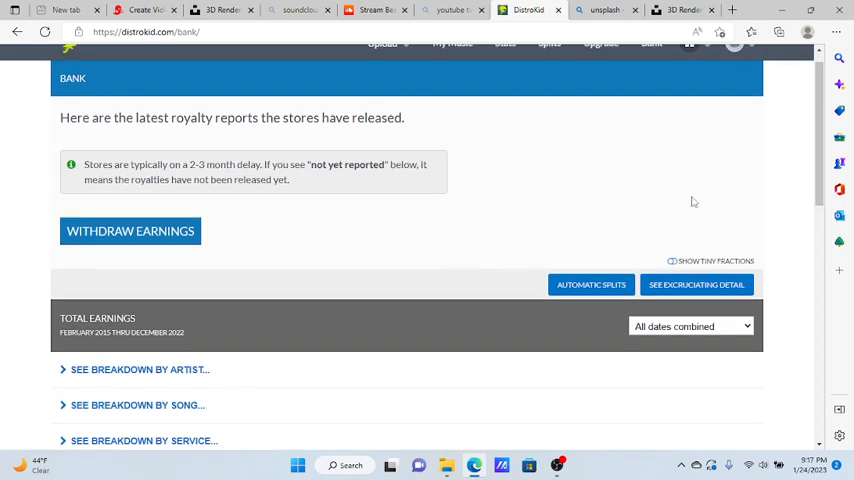
pyautogui.scroll(-3)
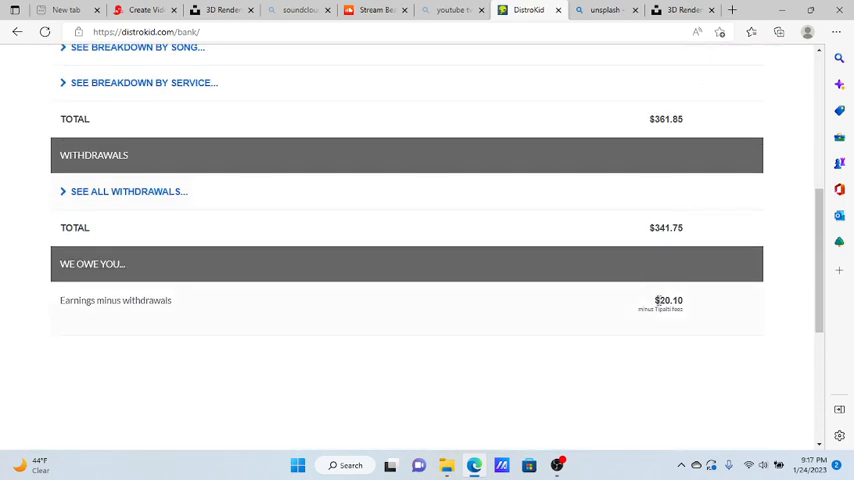
pyautogui.scroll(3)
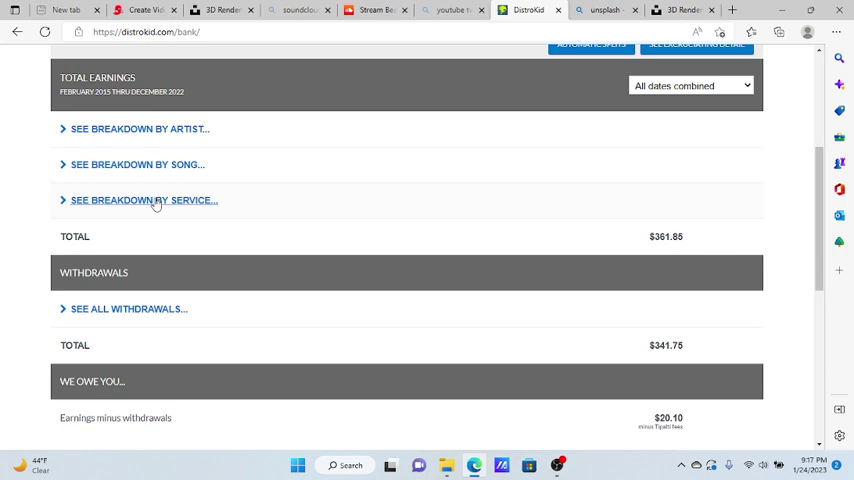
pyautogui.moveTo(150, 154)
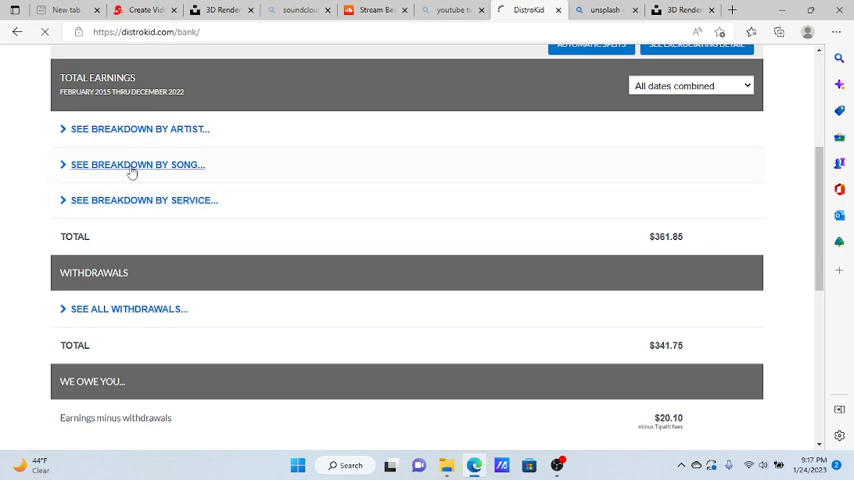
# - Scroll through the per-song earnings breakdown, led by $260.05 from Other
pyautogui.click(137, 164)
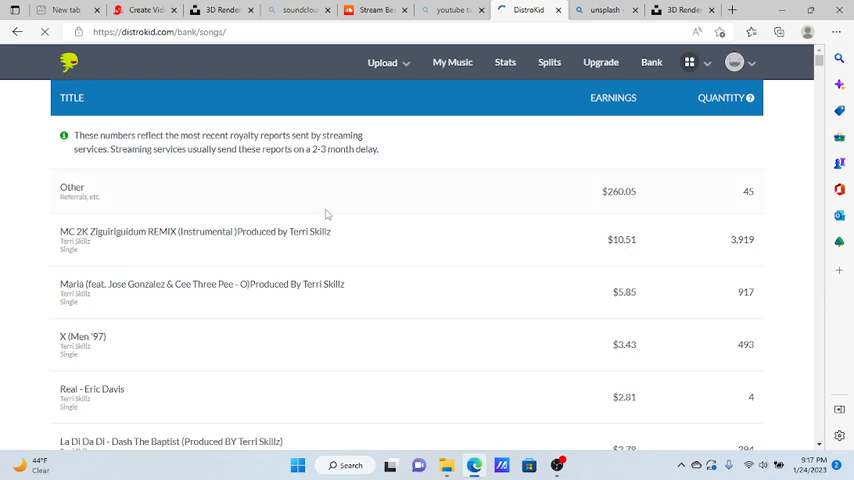
pyautogui.scroll(-3)
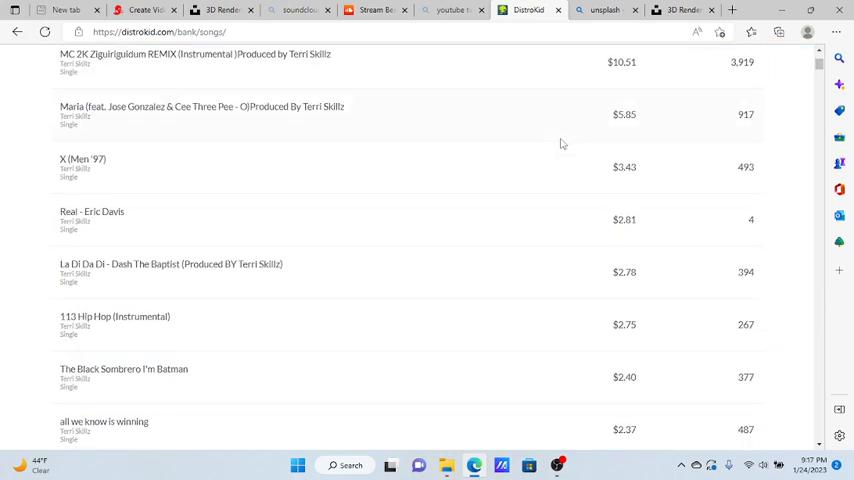
pyautogui.scroll(-3)
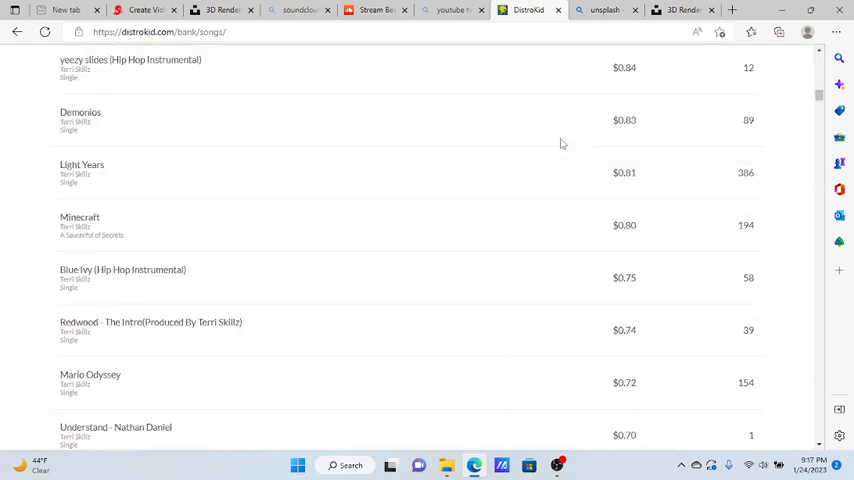
pyautogui.scroll(-3)
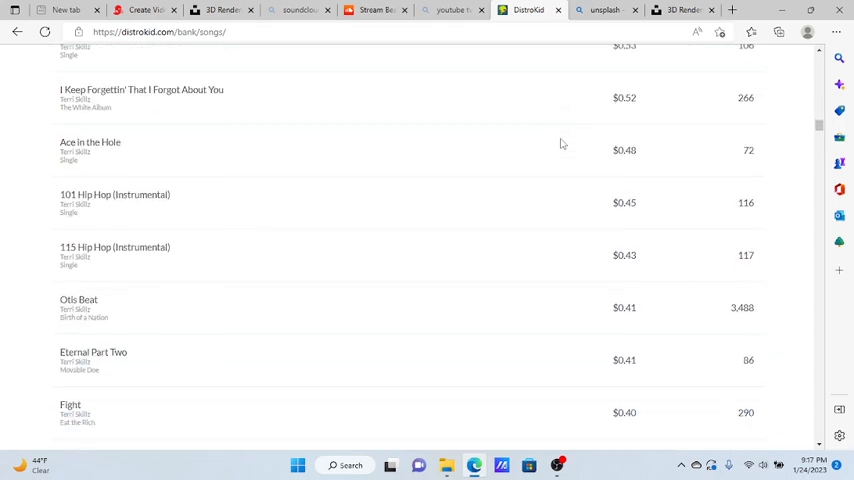
pyautogui.scroll(-3)
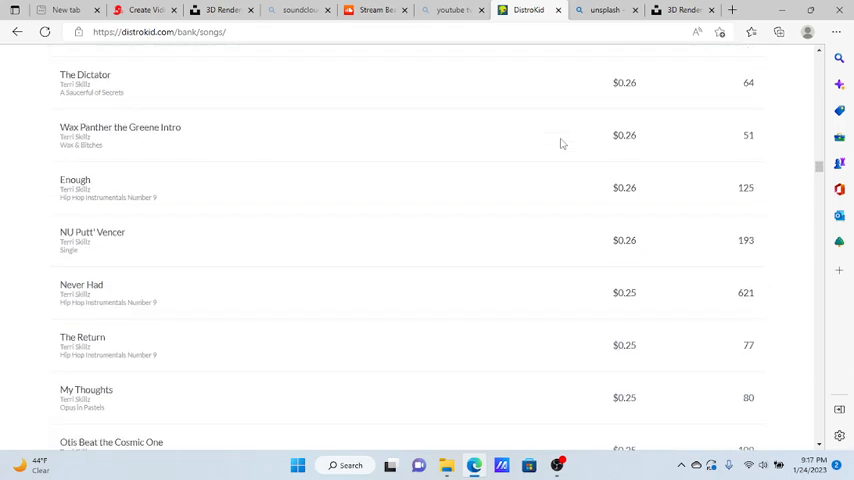
pyautogui.scroll(-3)
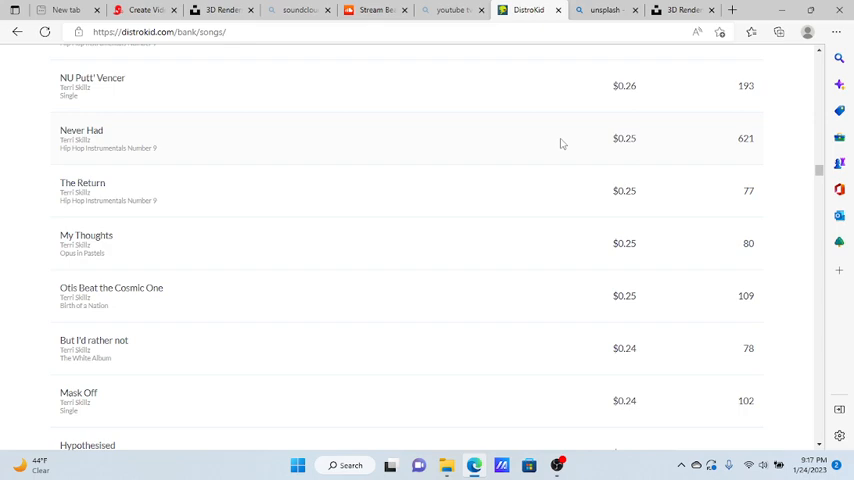
pyautogui.scroll(-3)
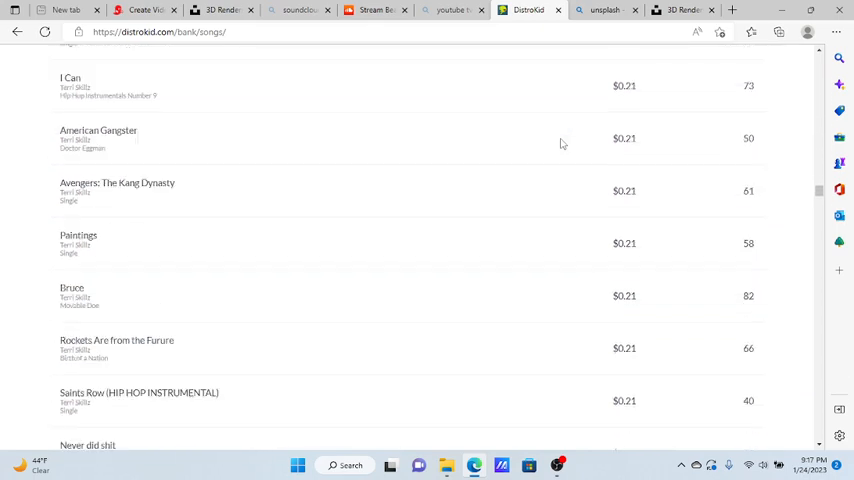
pyautogui.scroll(-3)
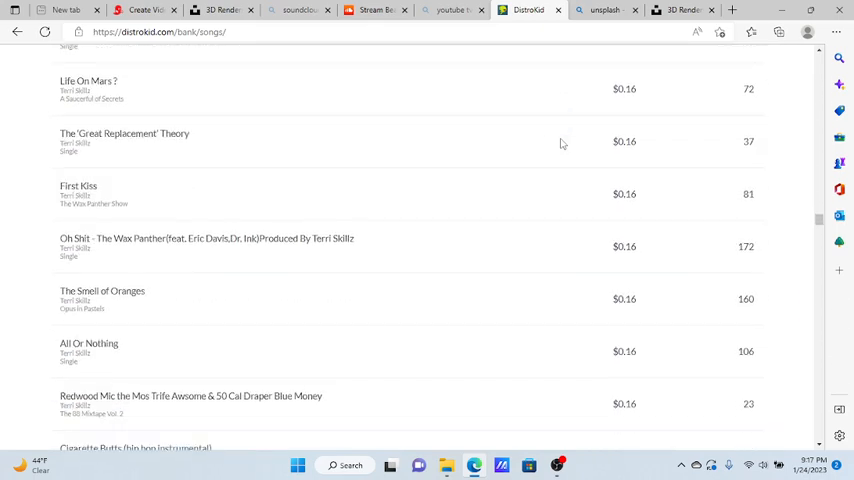
pyautogui.scroll(-3)
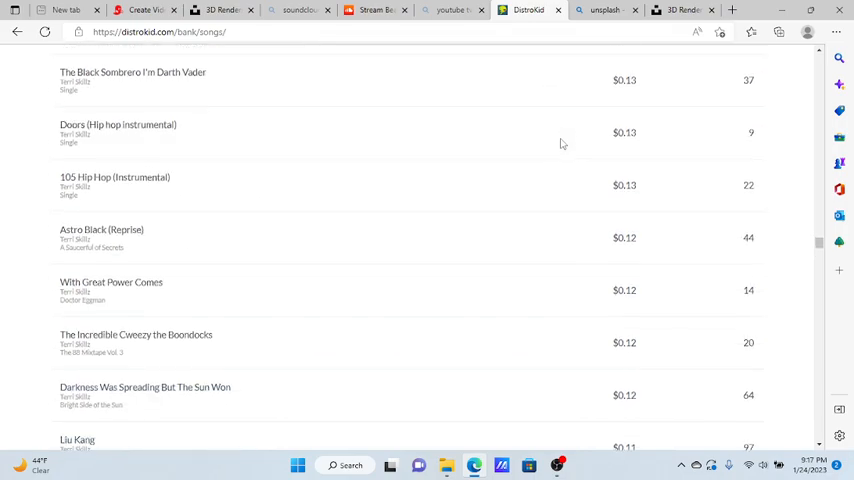
pyautogui.scroll(-3)
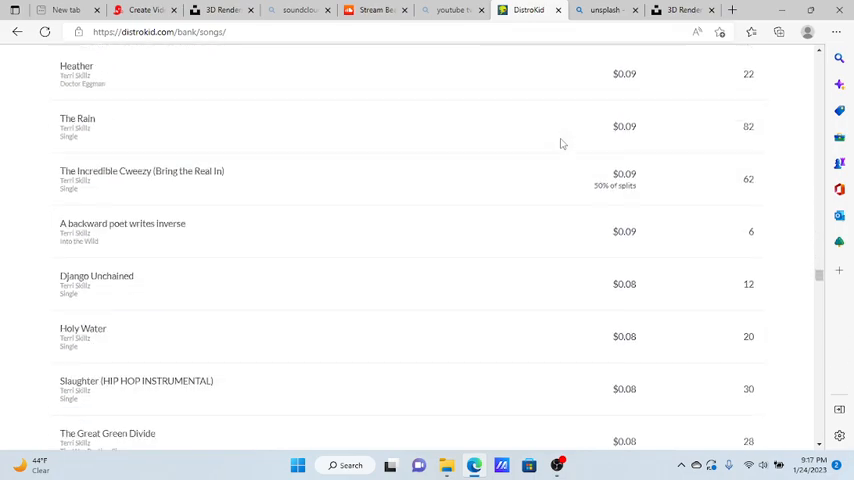
pyautogui.scroll(3)
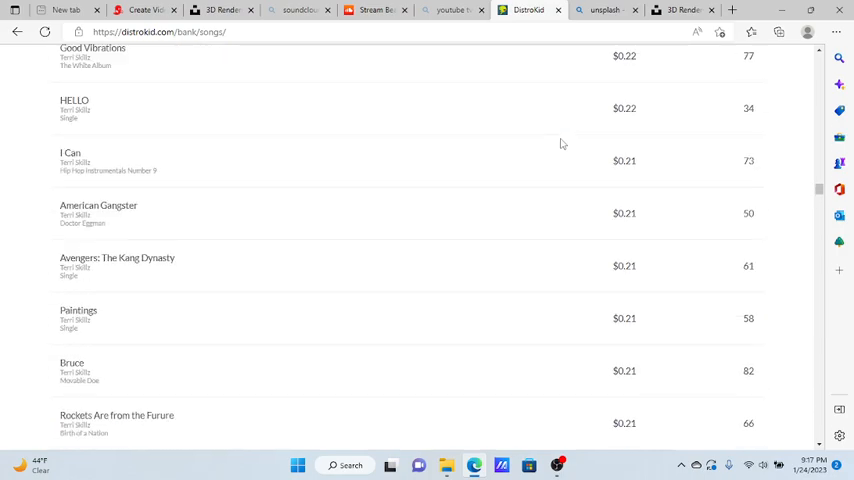
pyautogui.scroll(3)
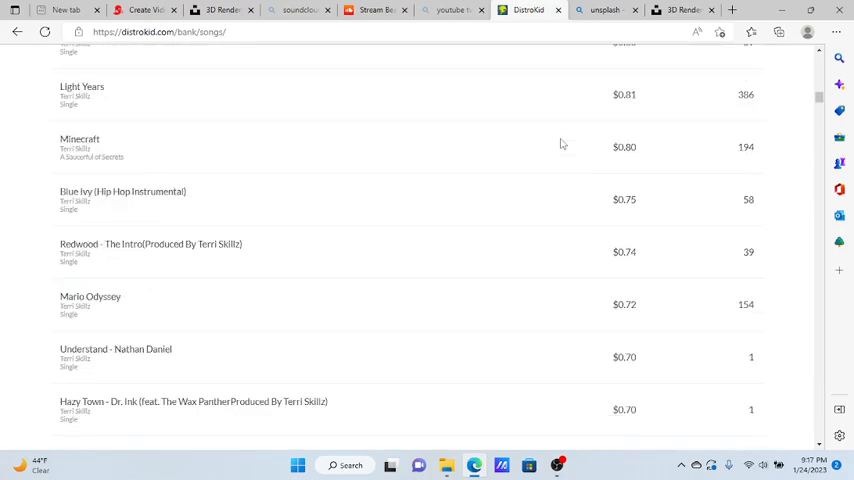
pyautogui.scroll(3)
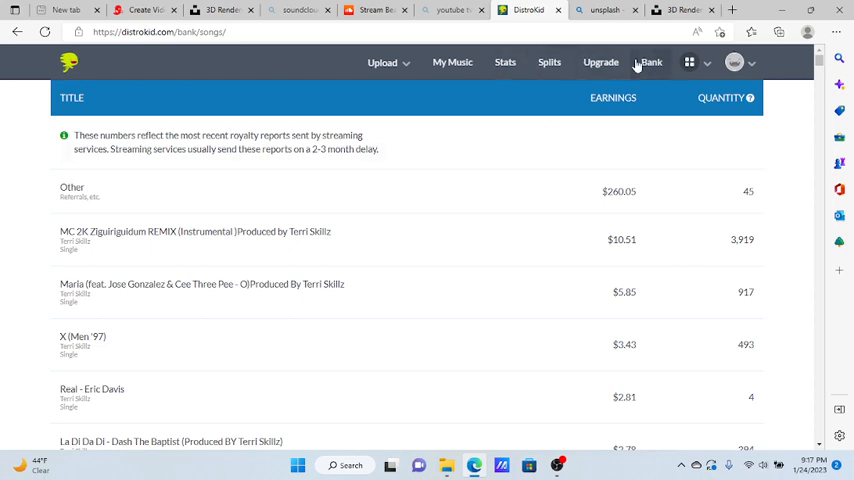
# - Go back from the per-song breakdown to the Bank royalty overview
pyautogui.click(651, 62)
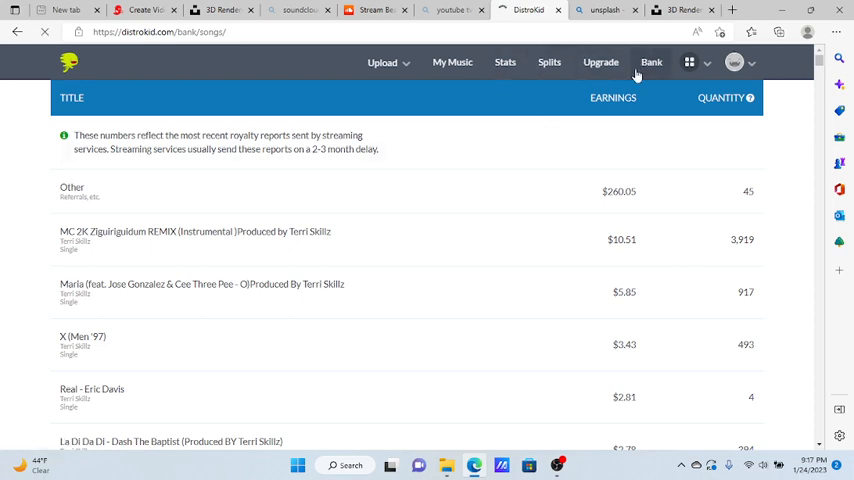
pyautogui.click(651, 62)
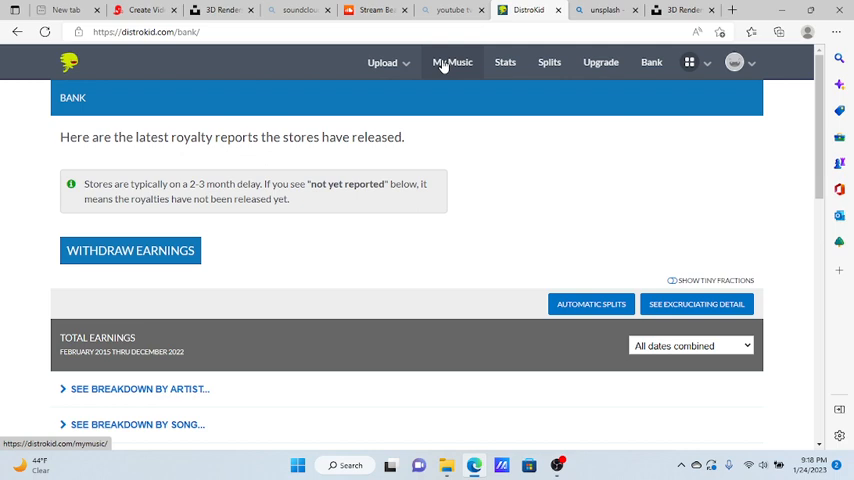
pyautogui.moveTo(494, 244)
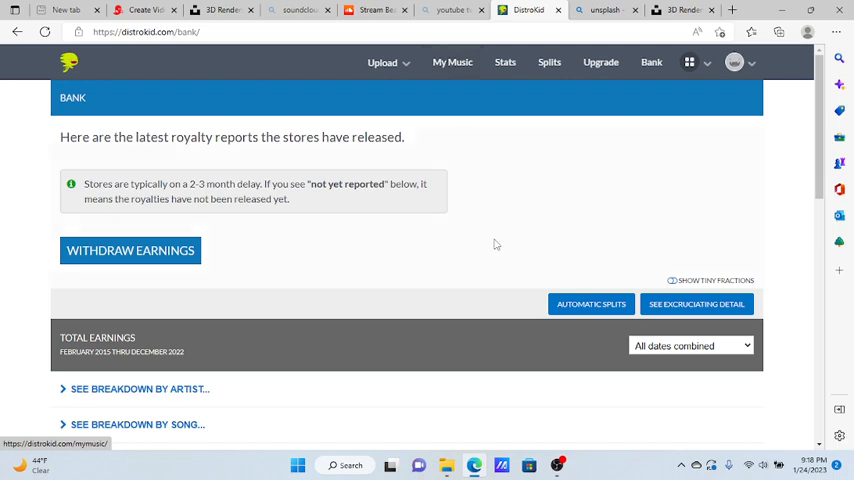